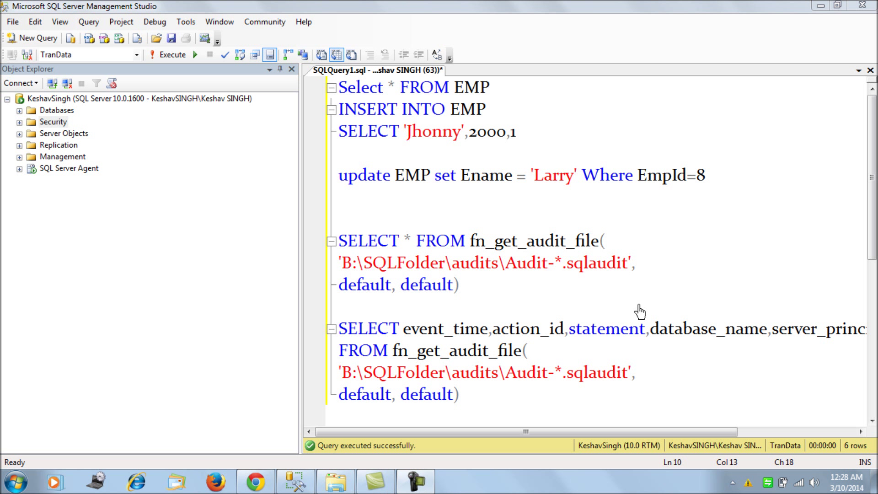
pyautogui.moveTo(639, 311)
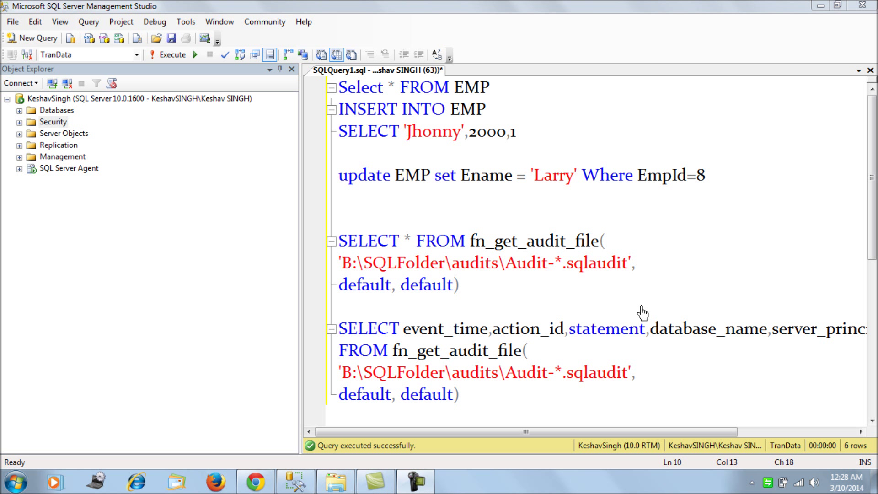
pyautogui.moveTo(570, 271)
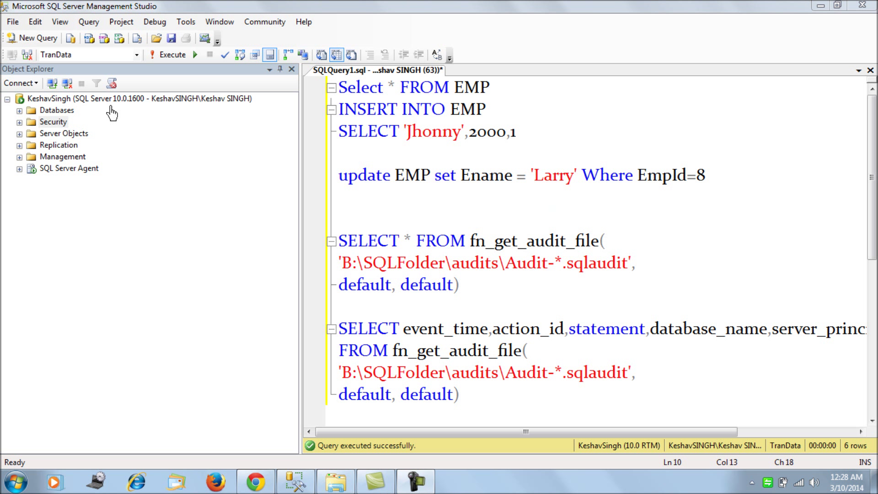
# Step: Expand the server's Security node and bring up the Audits actions to start a new audit
pyautogui.click(139, 97)
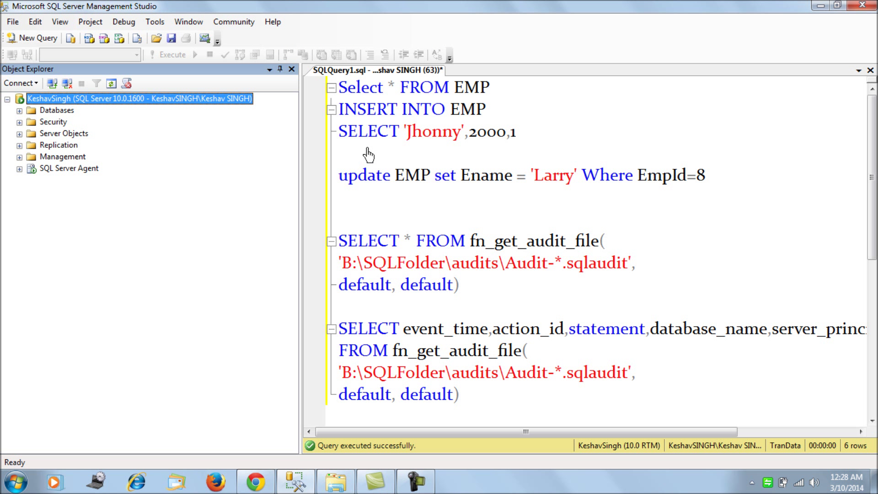
pyautogui.moveTo(364, 154)
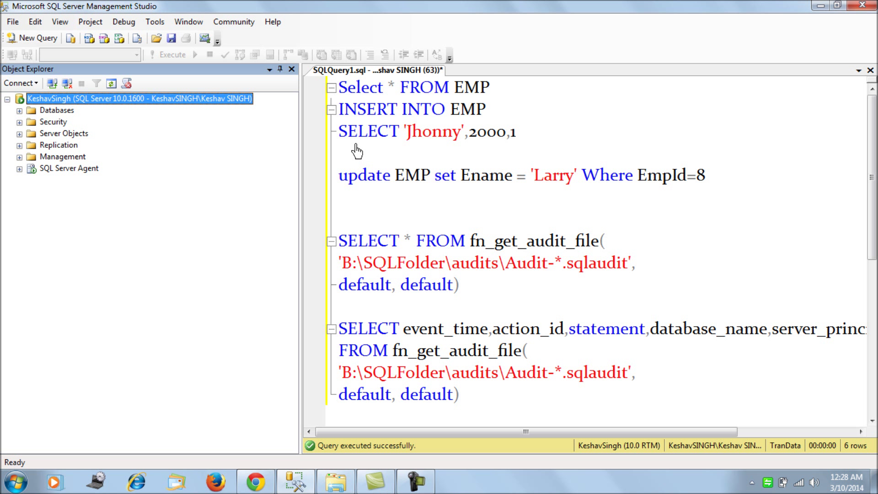
pyautogui.moveTo(357, 148)
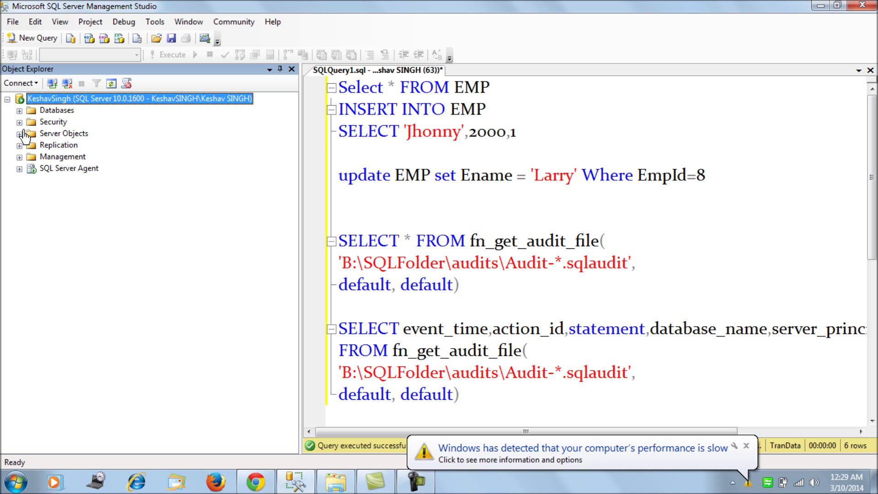
pyautogui.click(19, 122)
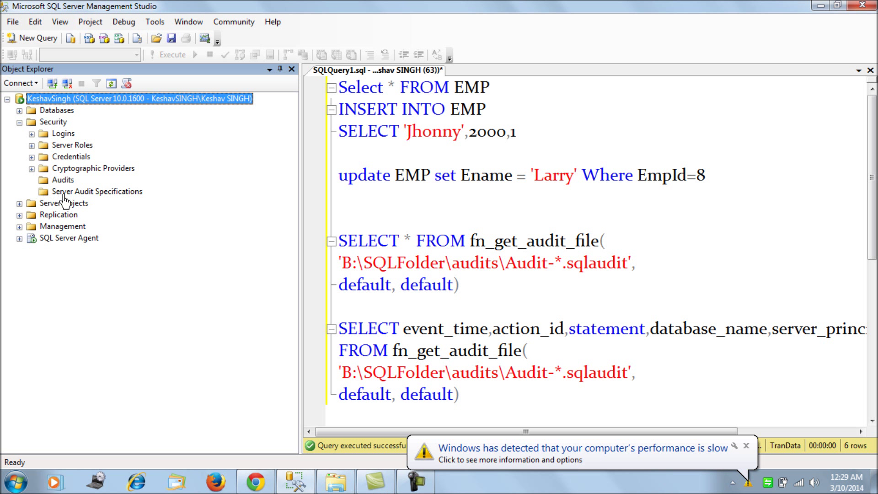
pyautogui.rightClick(63, 180)
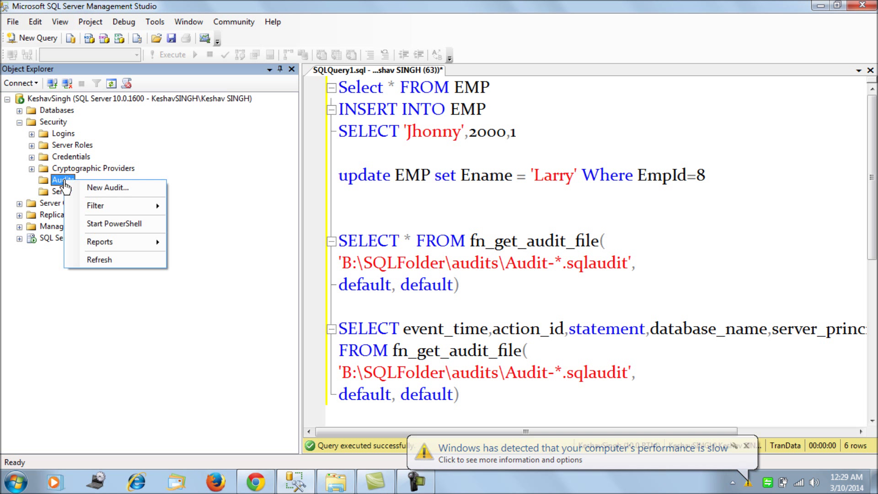
pyautogui.moveTo(106, 187)
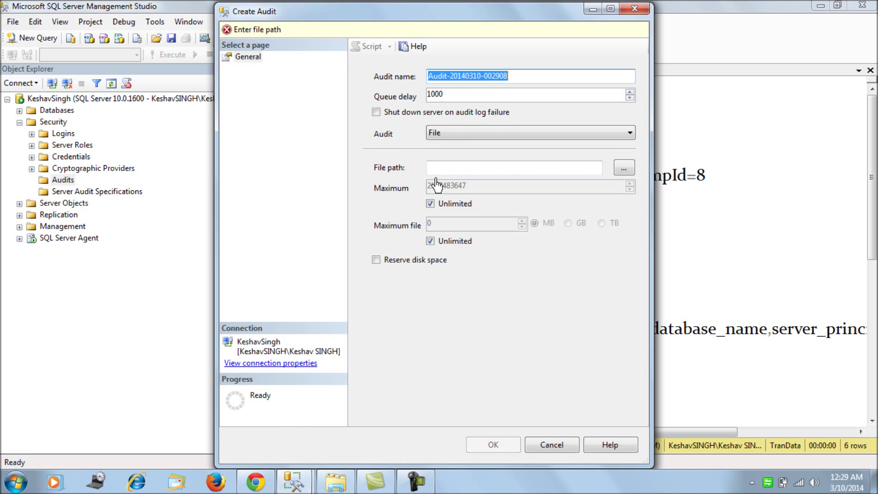
# Step: Name the new audit Audit_Server in place of the auto-generated name
pyautogui.click(513, 76)
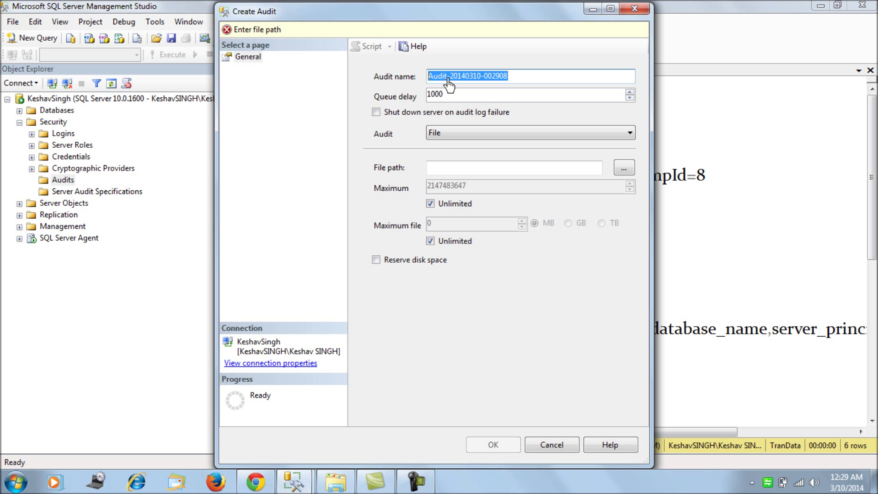
pyautogui.write('Audit_')
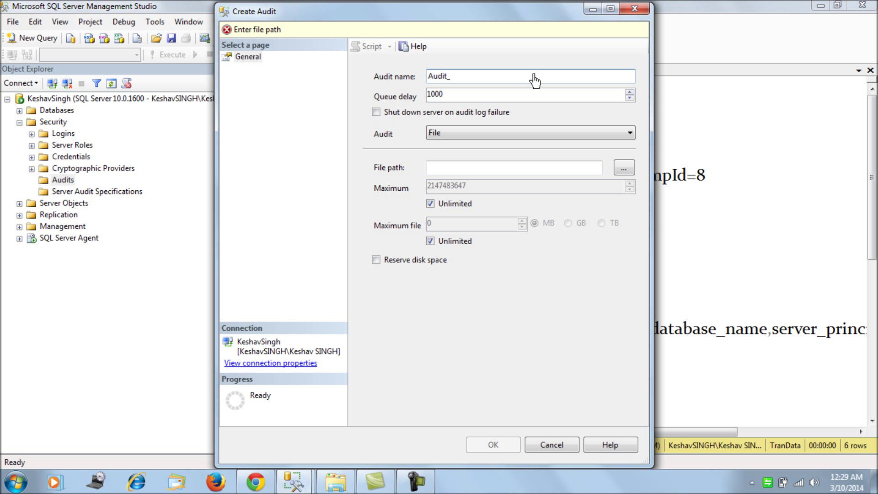
pyautogui.write('Server')
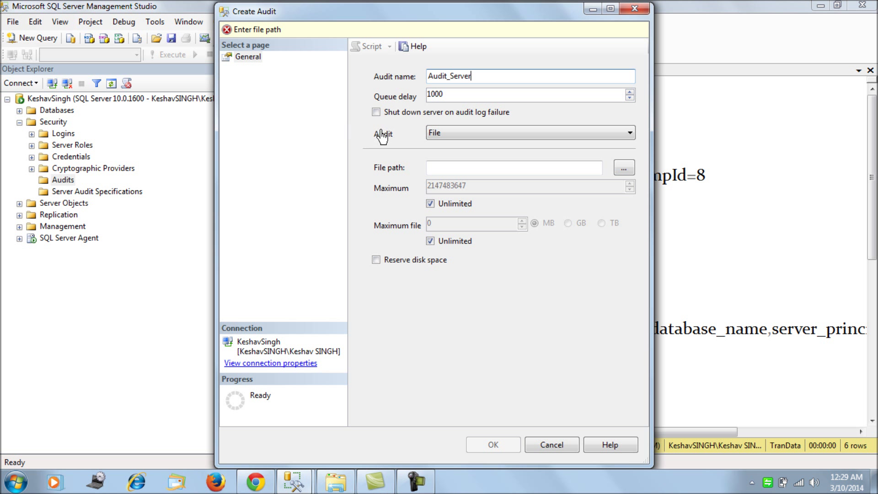
pyautogui.moveTo(376, 111)
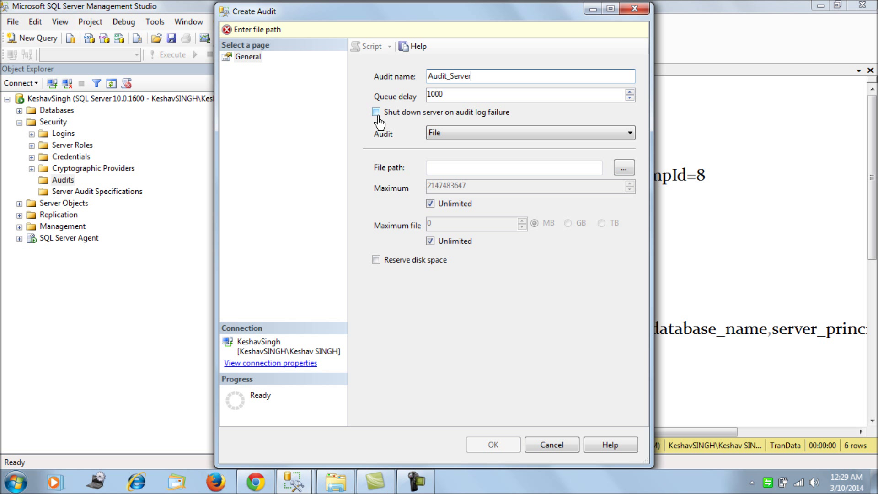
pyautogui.moveTo(380, 129)
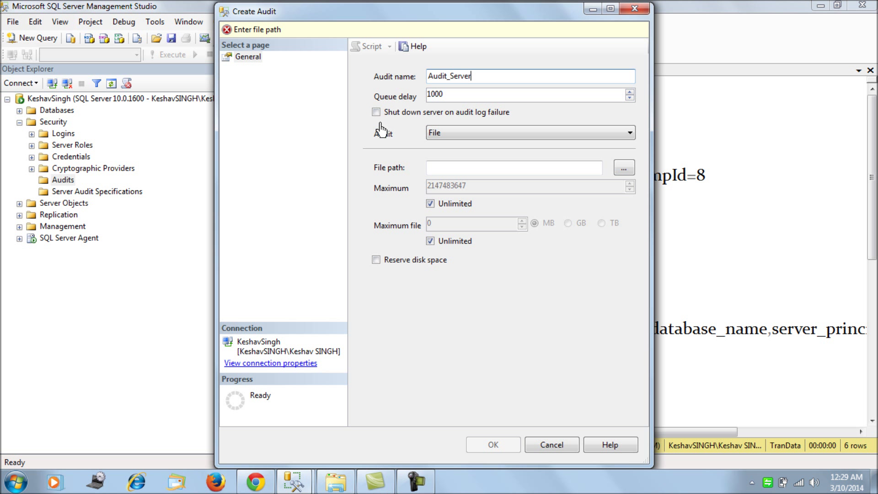
pyautogui.moveTo(376, 128)
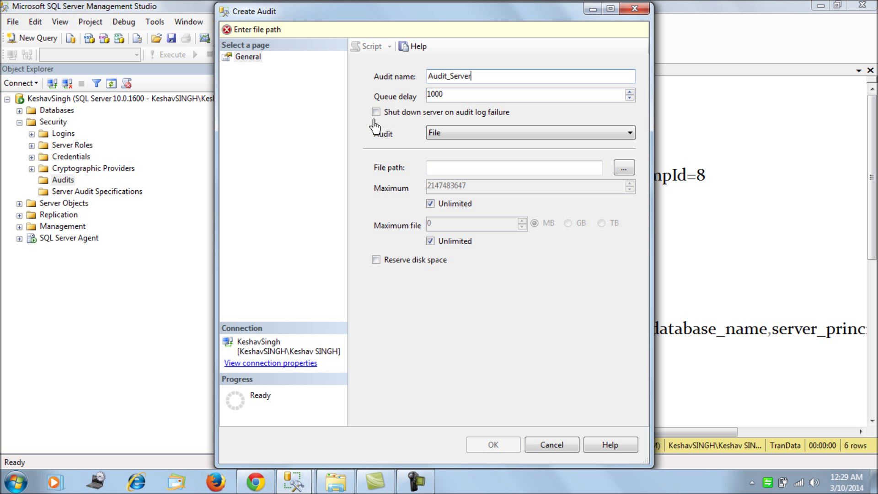
pyautogui.moveTo(403, 129)
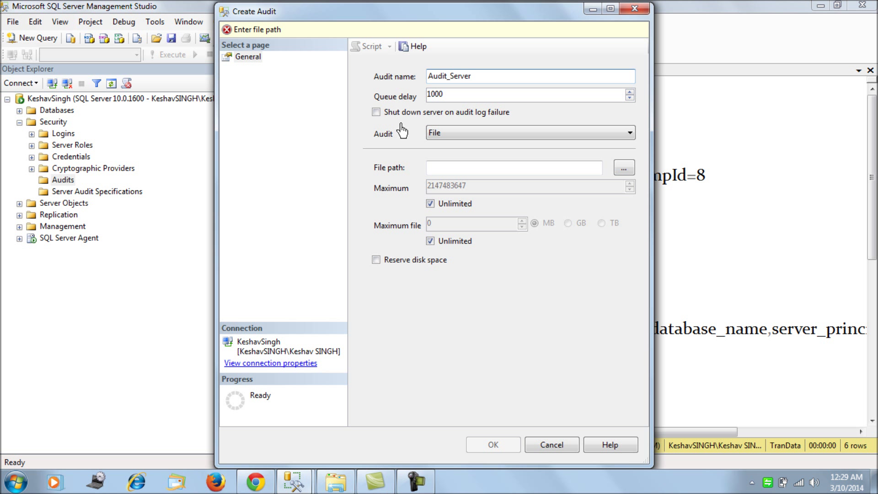
# Step: Keep File as destination, set path B:\SQLFolder\audits and create the audit
pyautogui.click(530, 131)
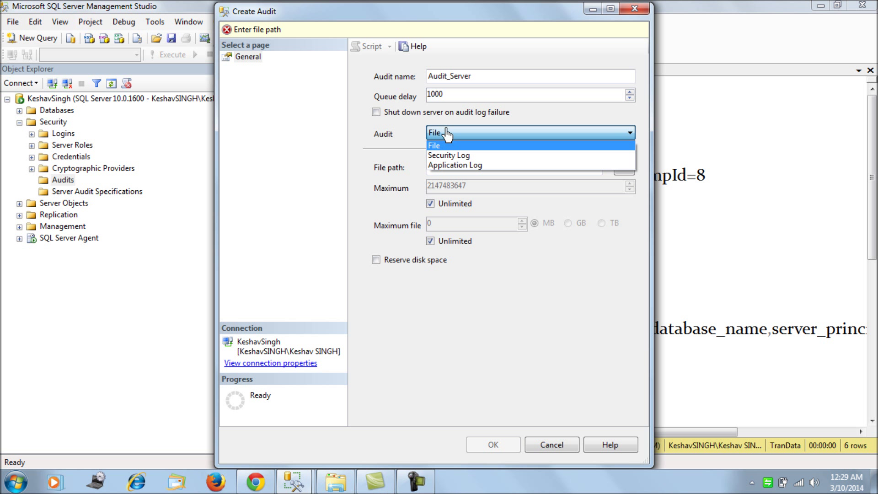
pyautogui.click(433, 145)
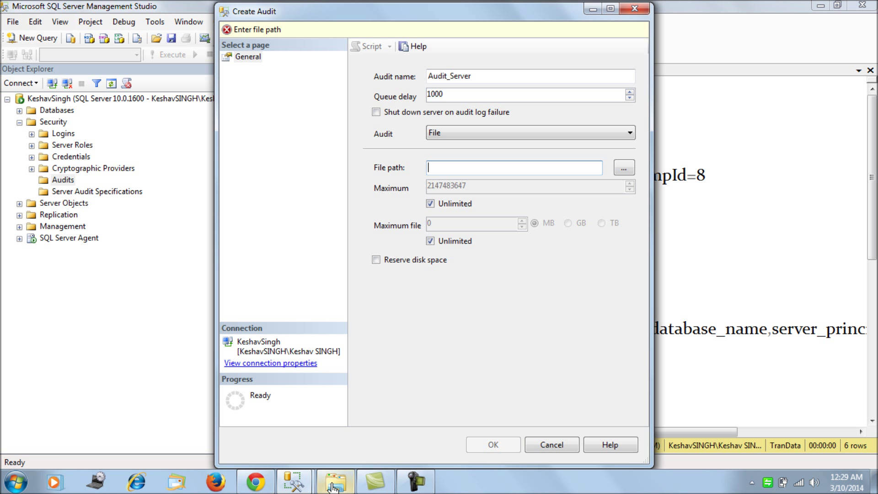
pyautogui.click(623, 168)
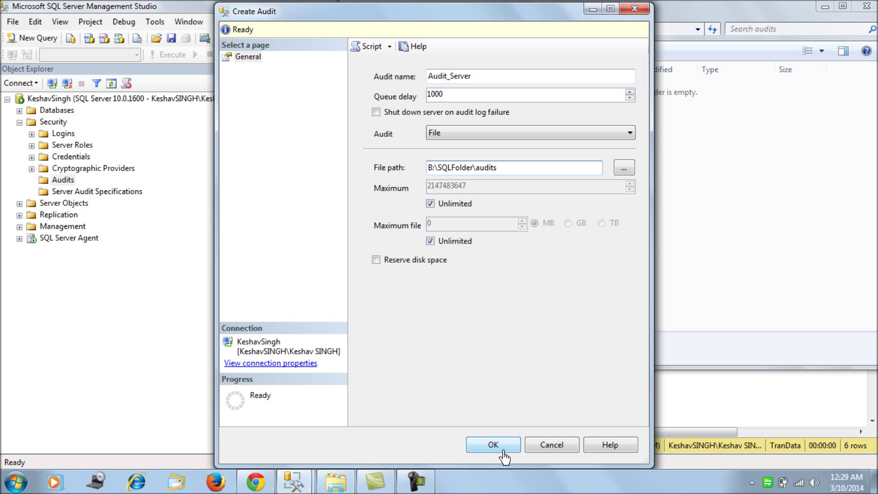
pyautogui.moveTo(506, 340)
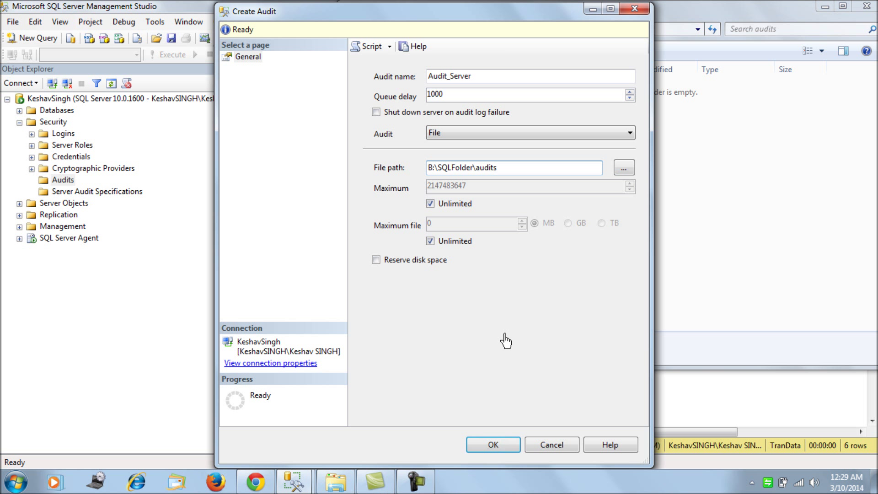
pyautogui.moveTo(510, 342)
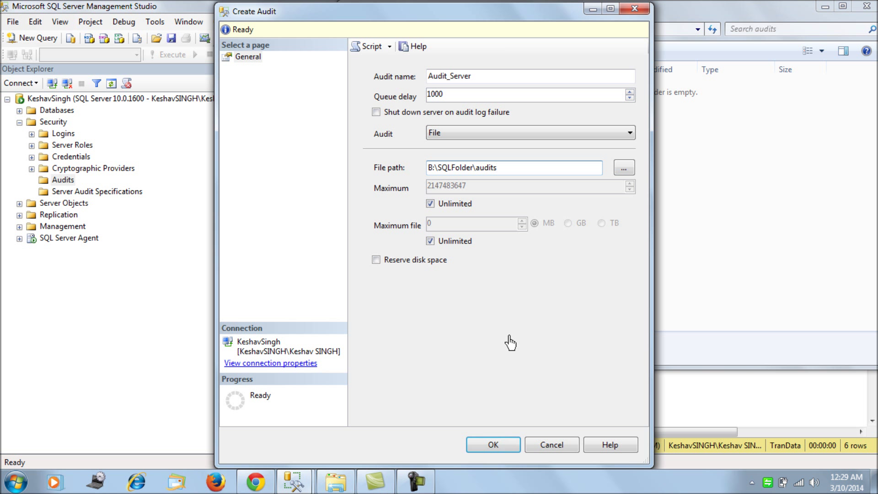
pyautogui.click(492, 444)
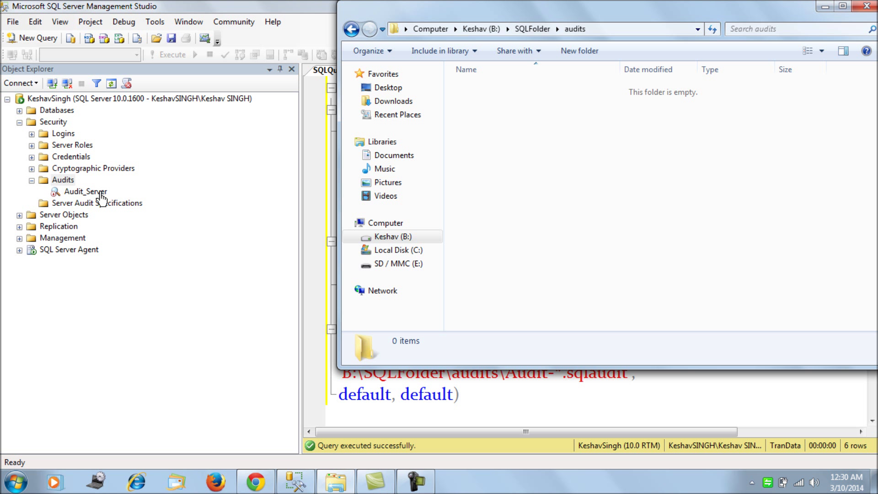
pyautogui.moveTo(777, 37)
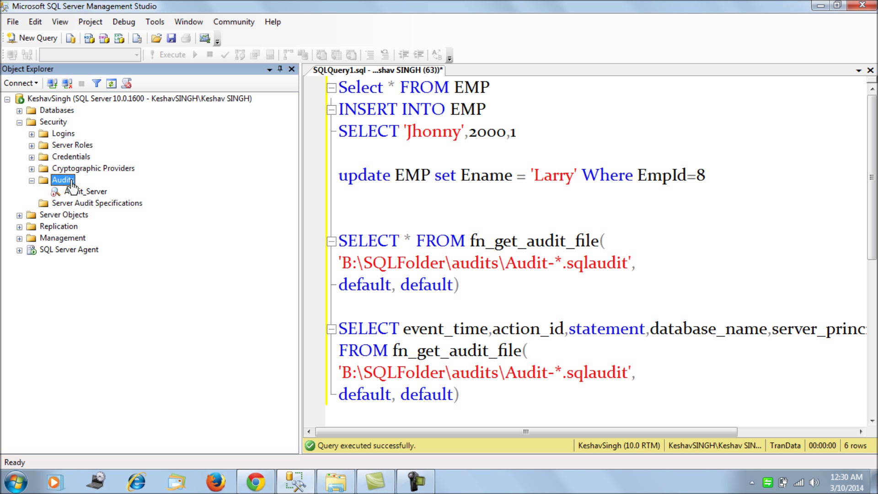
# Step: Bring up the actions for Server Audit Specifications
pyautogui.rightClick(96, 203)
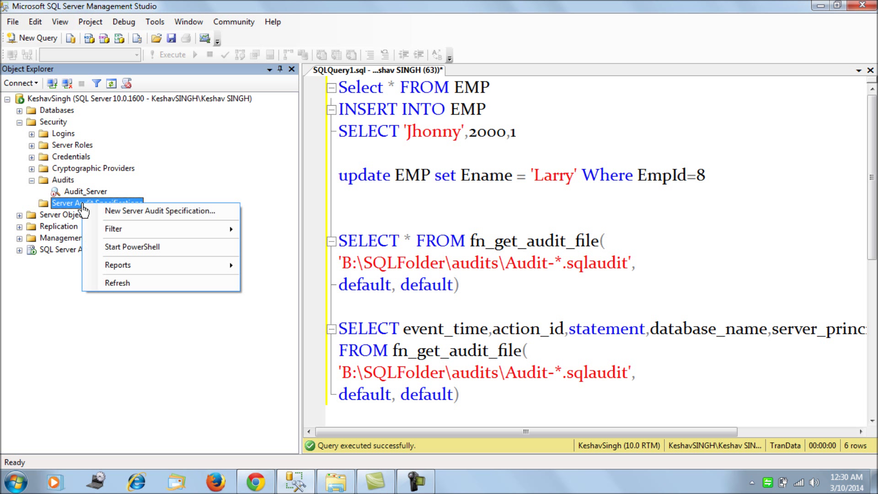
pyautogui.moveTo(159, 210)
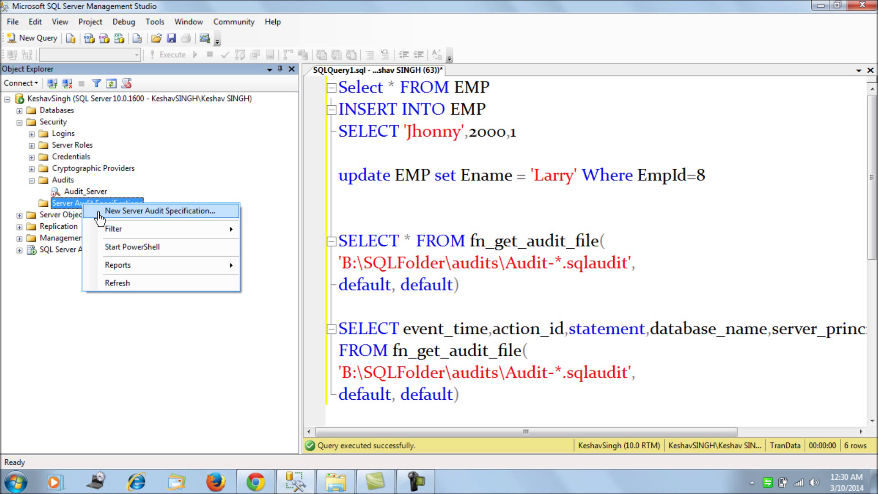
# Step: Start a new server audit specification attached to Audit_Server
pyautogui.click(158, 210)
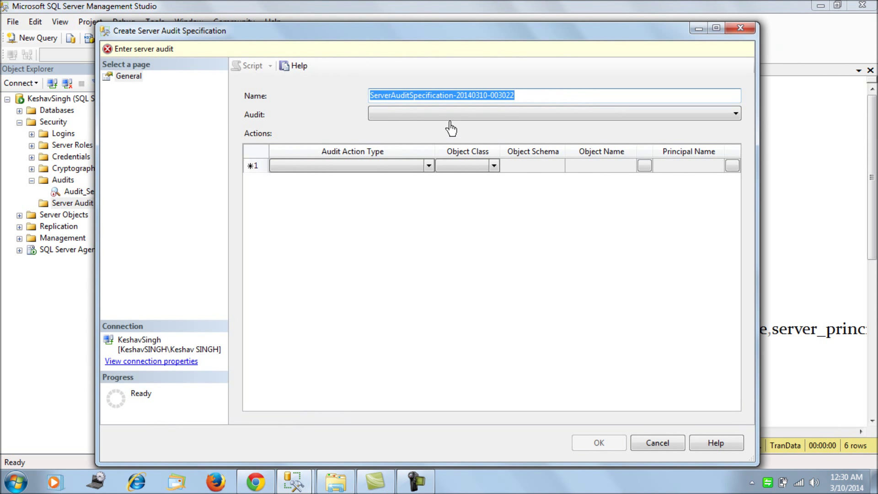
pyautogui.moveTo(410, 108)
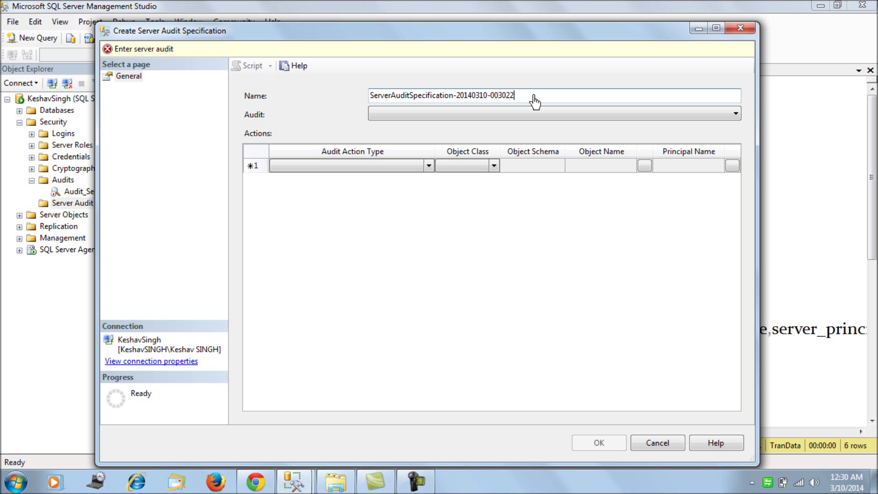
pyautogui.click(734, 114)
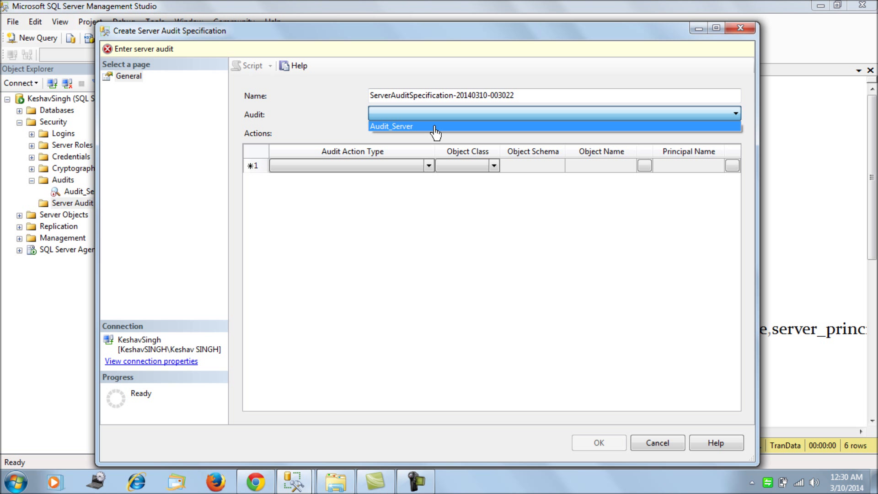
pyautogui.click(391, 125)
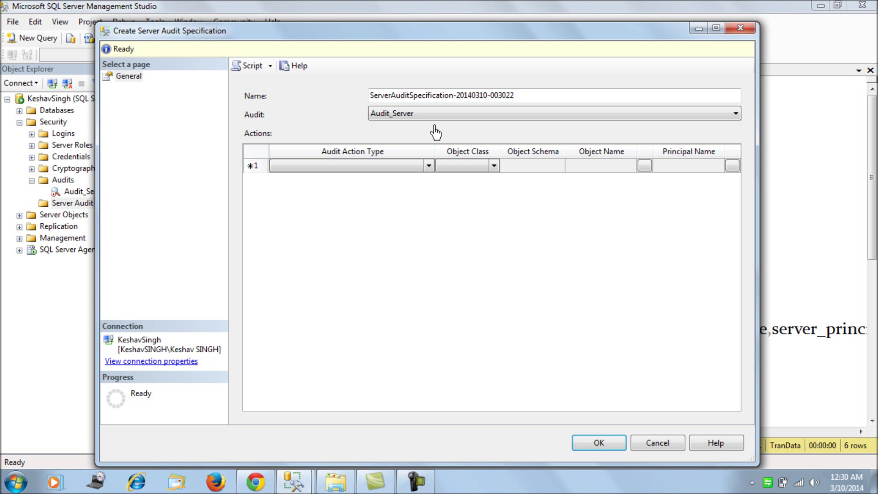
pyautogui.click(348, 165)
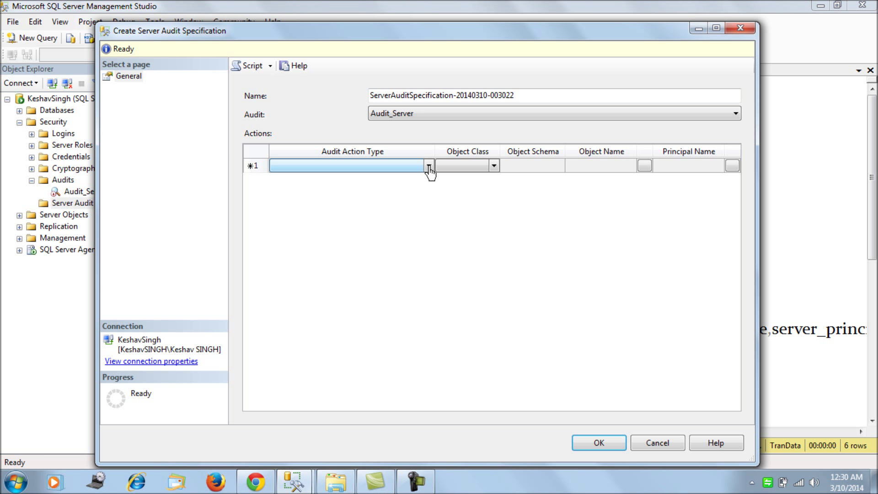
# Step: Audit FAILED_LOGIN_GROUP, create the specification and select it in Object Explorer
pyautogui.click(428, 165)
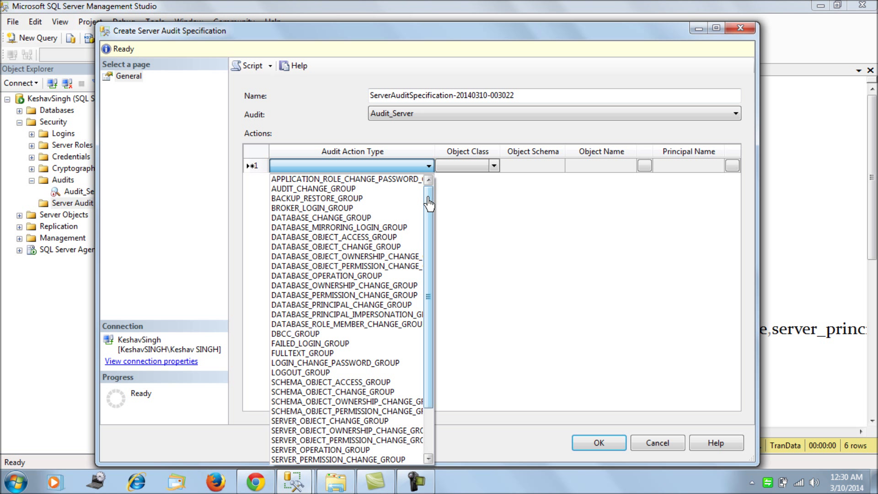
pyautogui.scroll(-3)
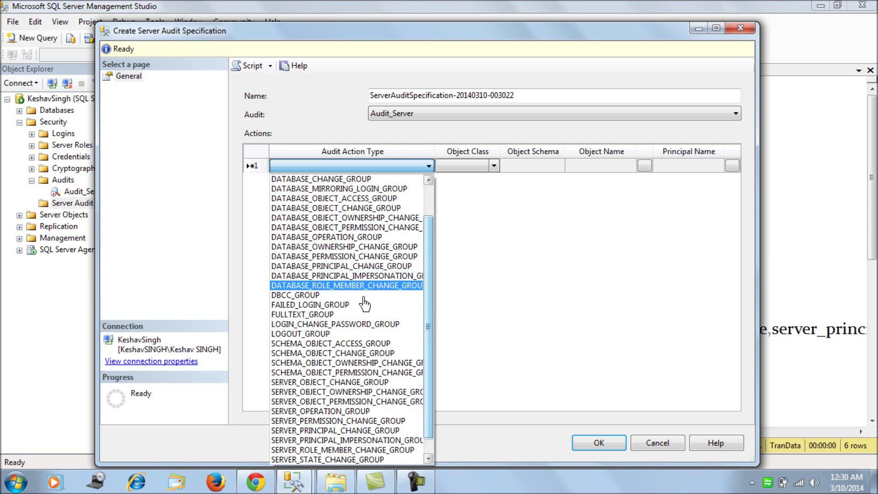
pyautogui.click(309, 303)
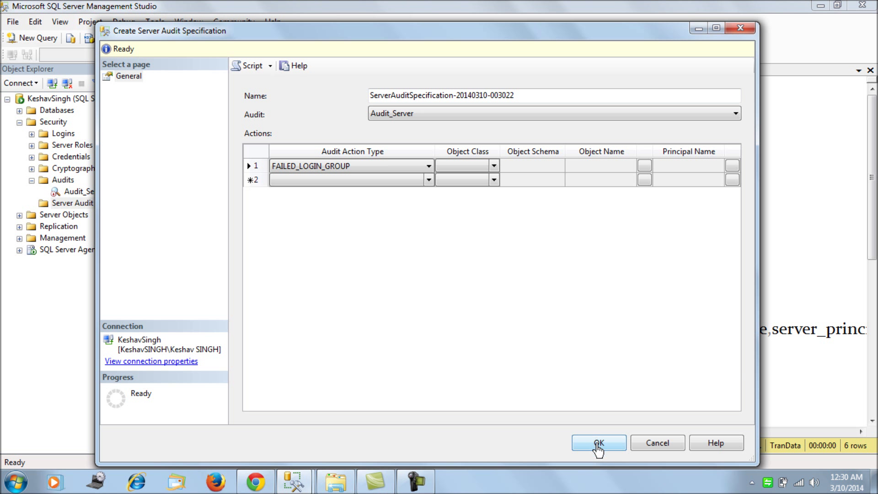
pyautogui.click(598, 442)
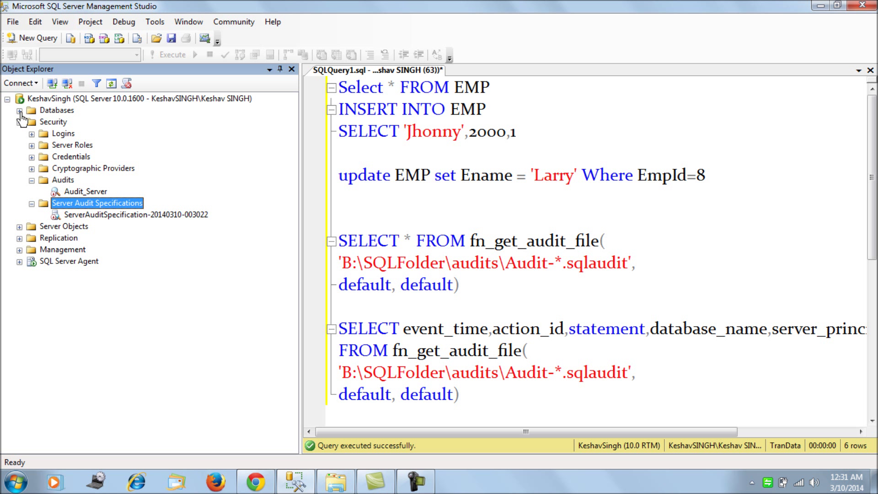
pyautogui.click(136, 214)
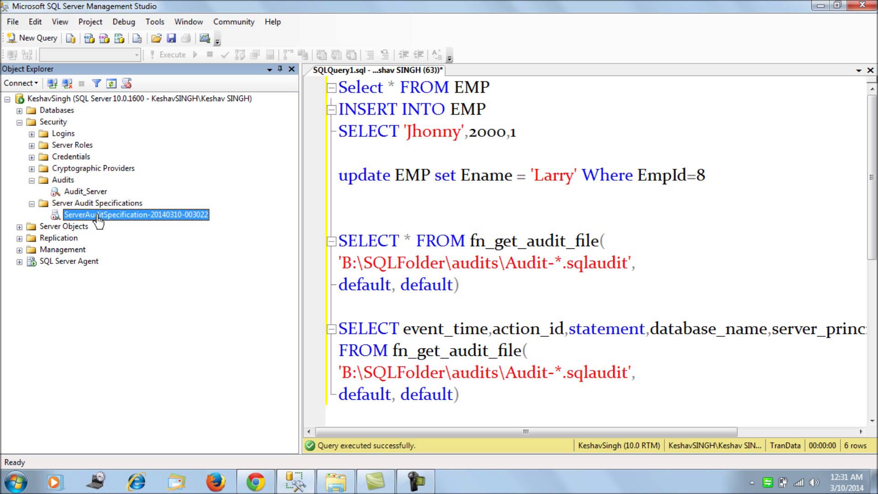
# Step: Expand Databases > TranData > Security to reach Database Audit Specifications
pyautogui.click(20, 110)
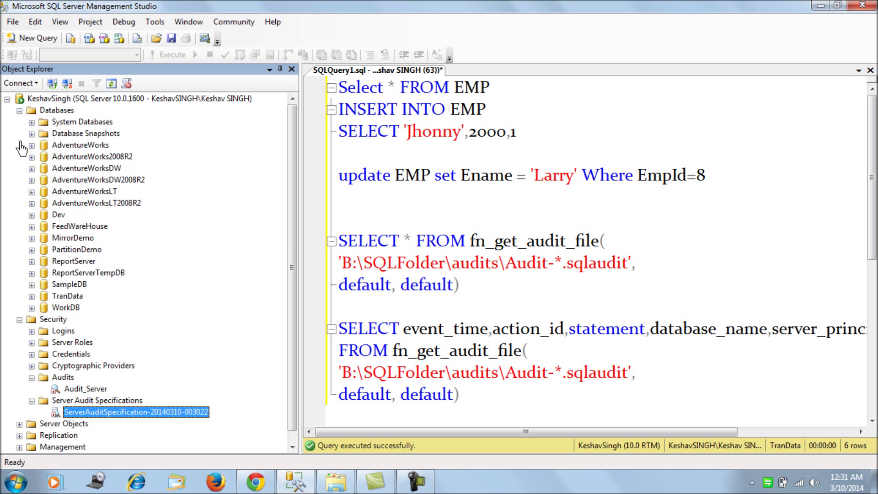
pyautogui.click(32, 296)
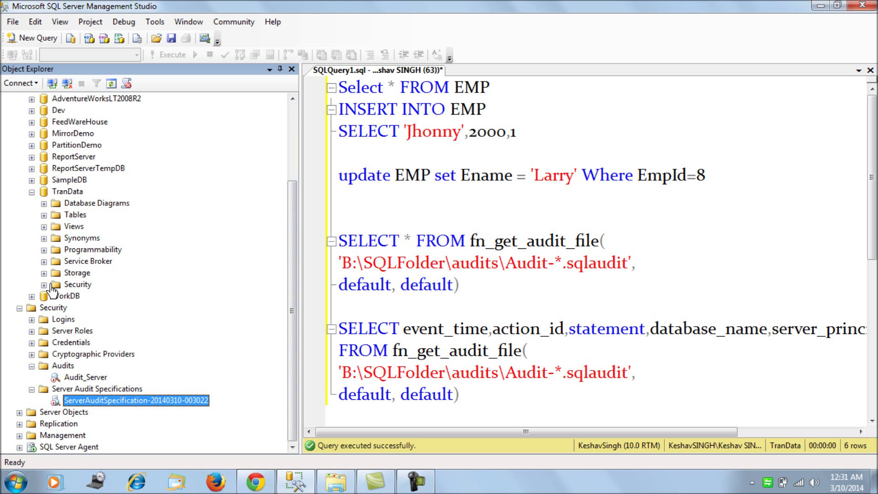
pyautogui.click(44, 283)
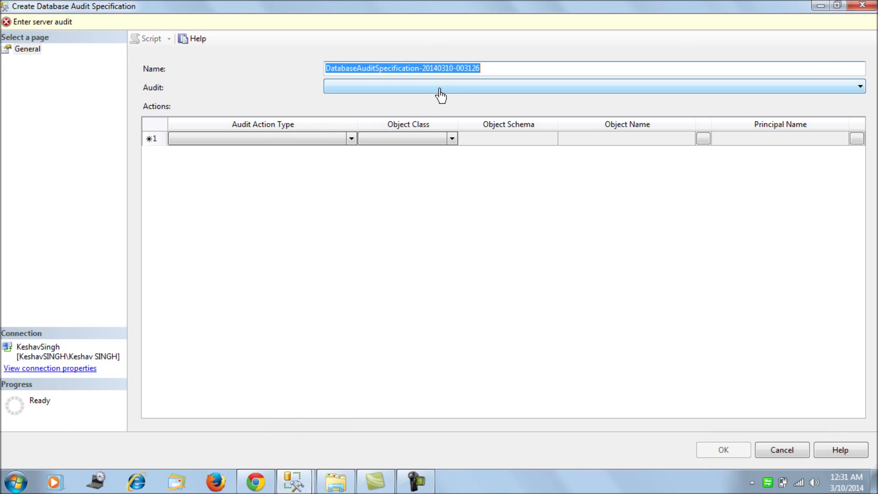
# Step: Target Audit_Server and add INSERT and UPDATE rows with object class OBJECT
pyautogui.click(870, 87)
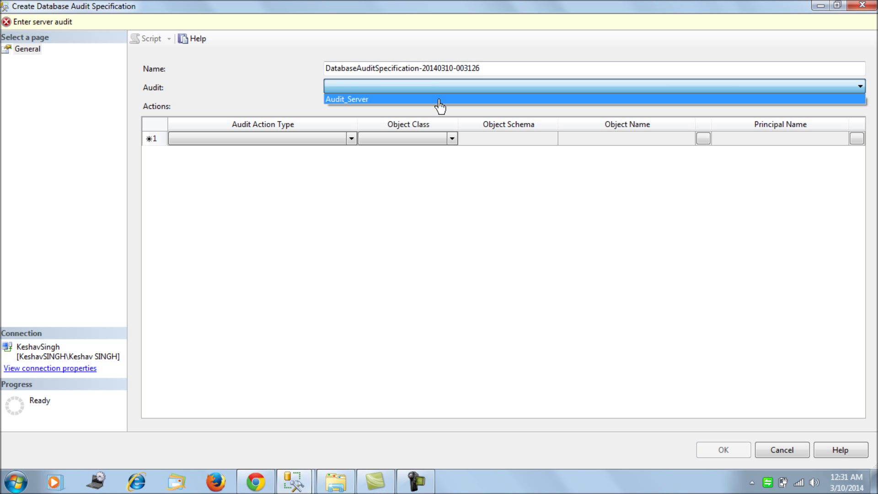
pyautogui.click(346, 98)
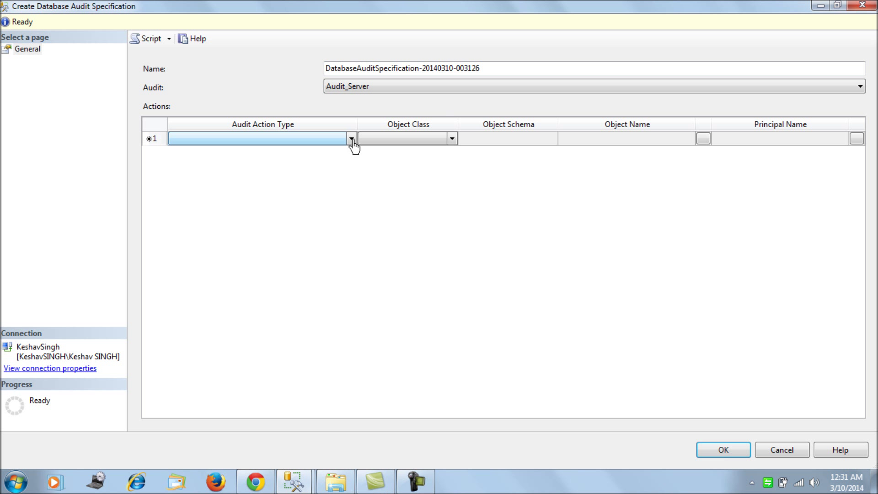
pyautogui.click(351, 139)
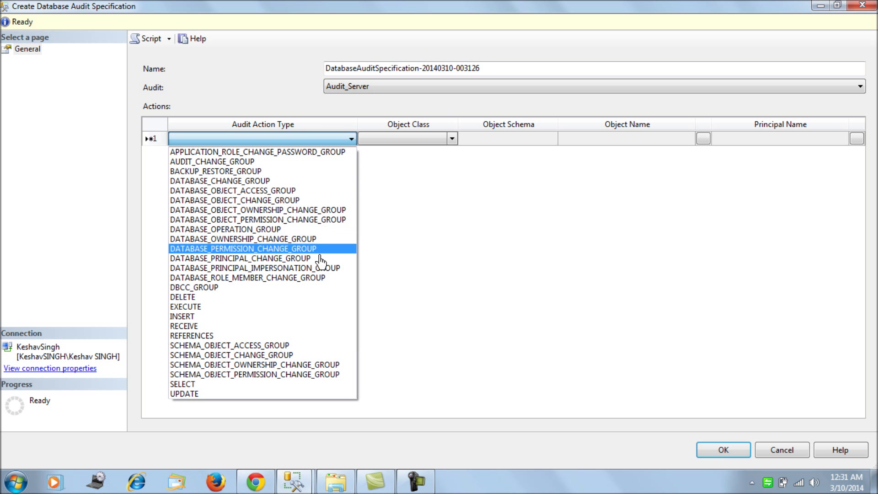
pyautogui.moveTo(293, 316)
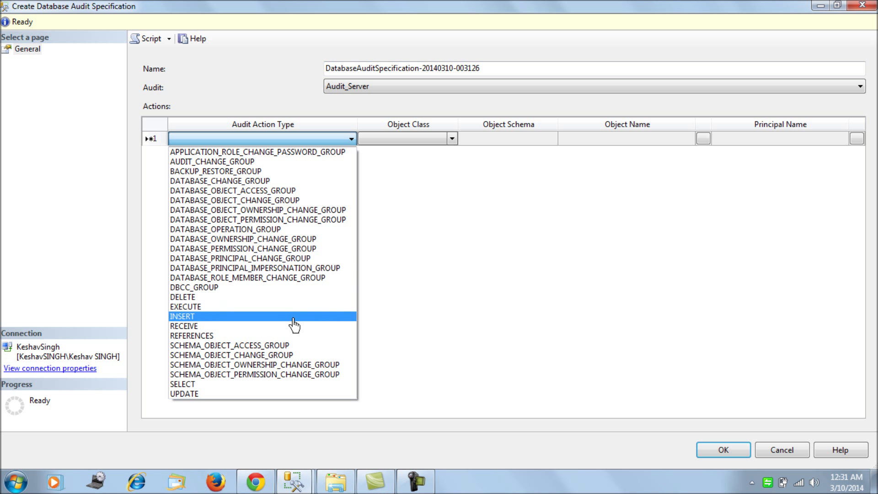
pyautogui.click(181, 316)
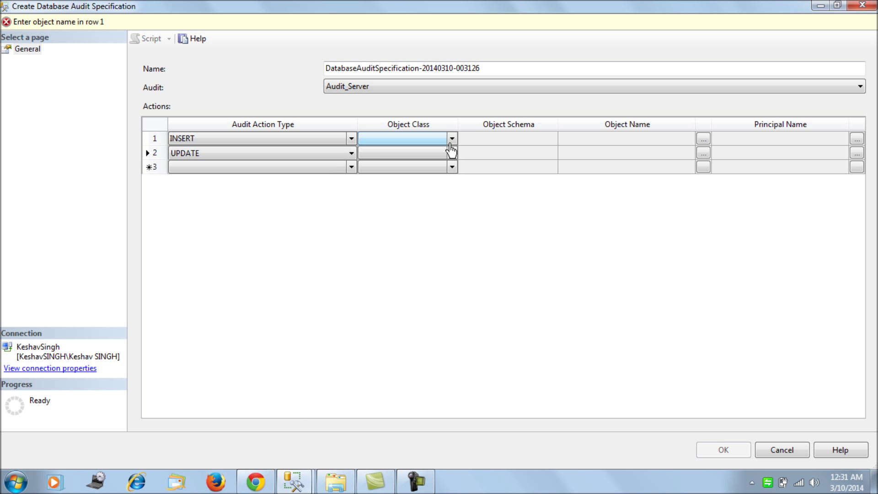
pyautogui.click(451, 138)
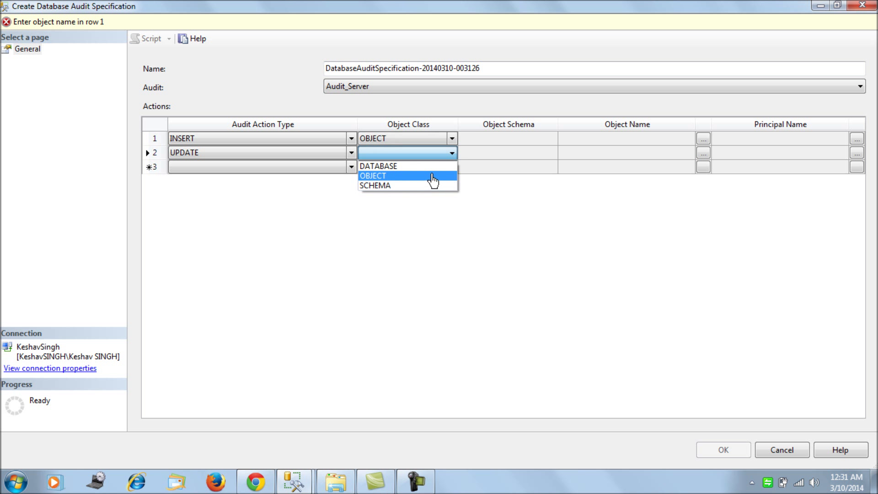
pyautogui.click(372, 175)
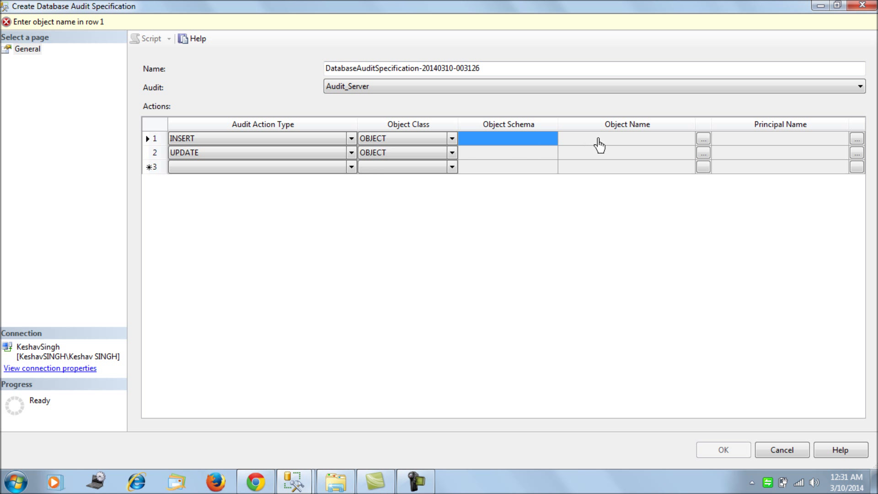
# Step: Set dbo.EMP as the audited object for both the INSERT and UPDATE actions
pyautogui.click(702, 138)
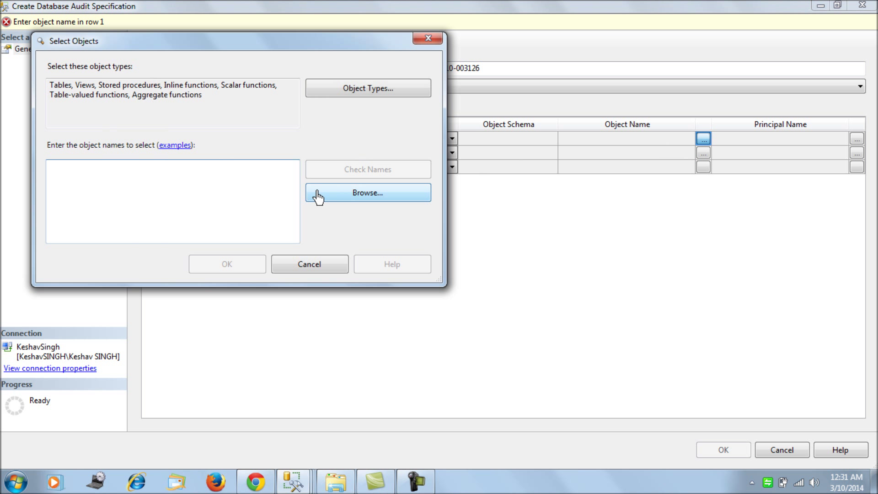
pyautogui.write('EMP')
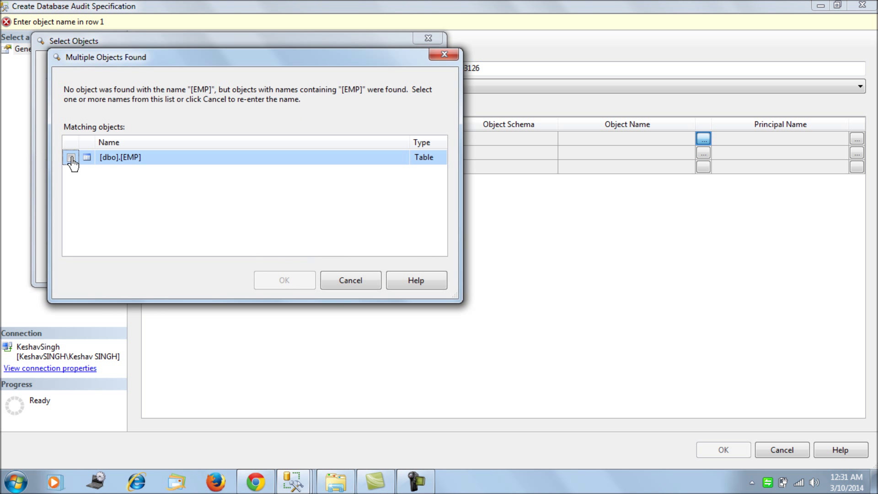
pyautogui.click(284, 280)
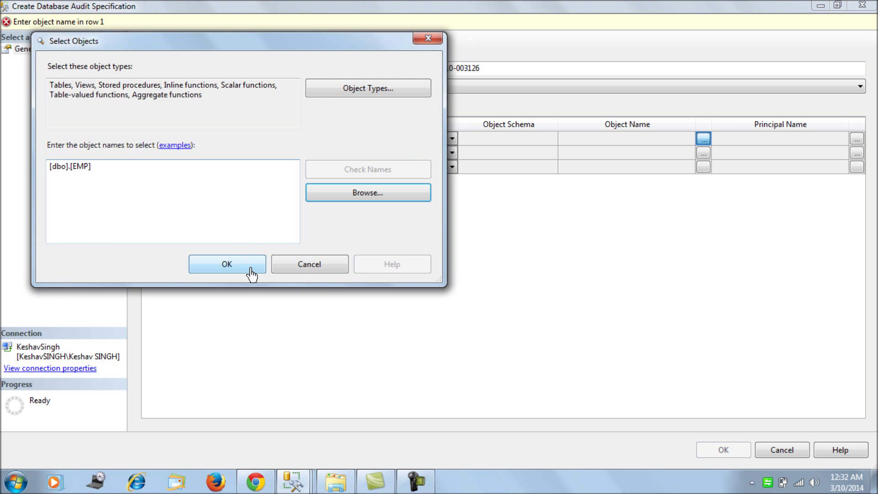
pyautogui.click(227, 264)
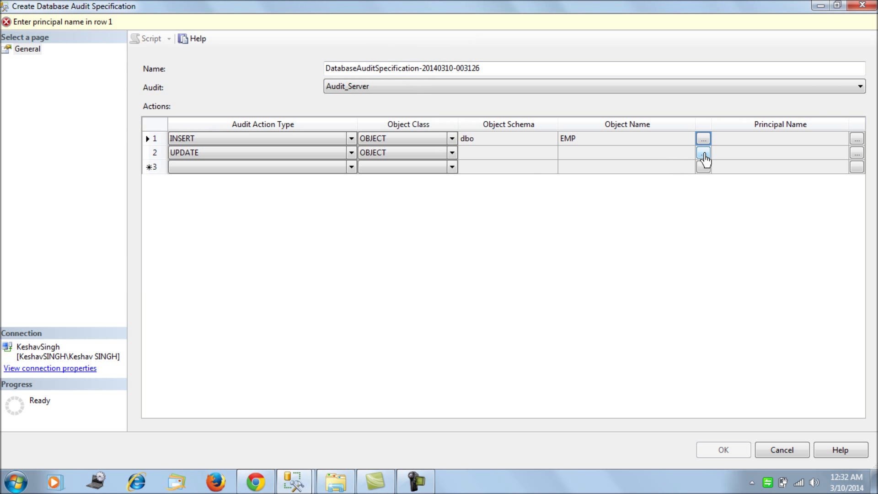
pyautogui.click(703, 153)
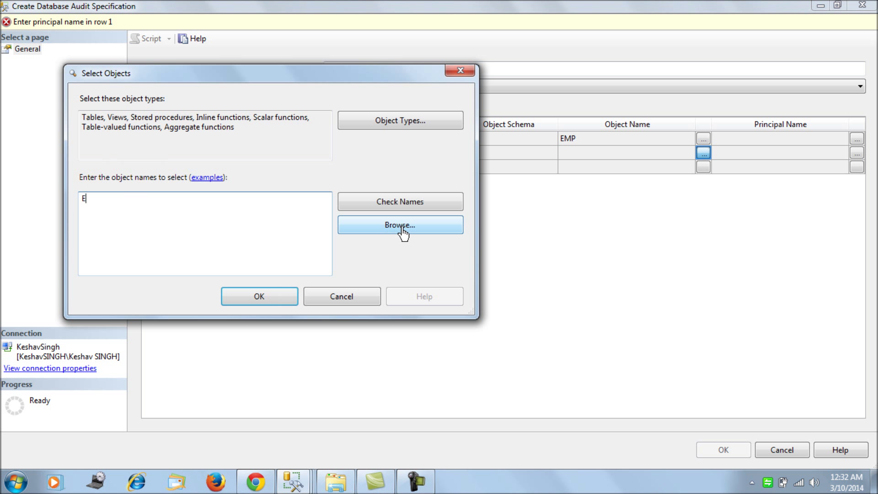
pyautogui.write('MP')
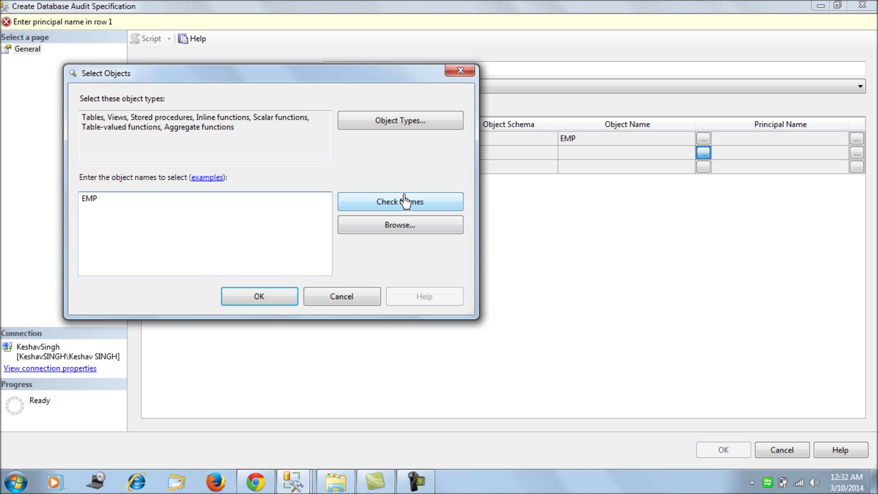
pyautogui.click(400, 201)
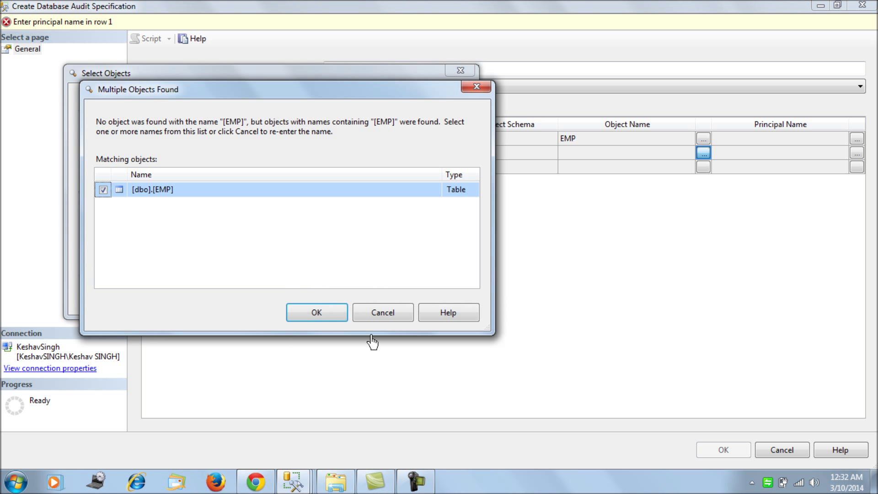
pyautogui.click(315, 312)
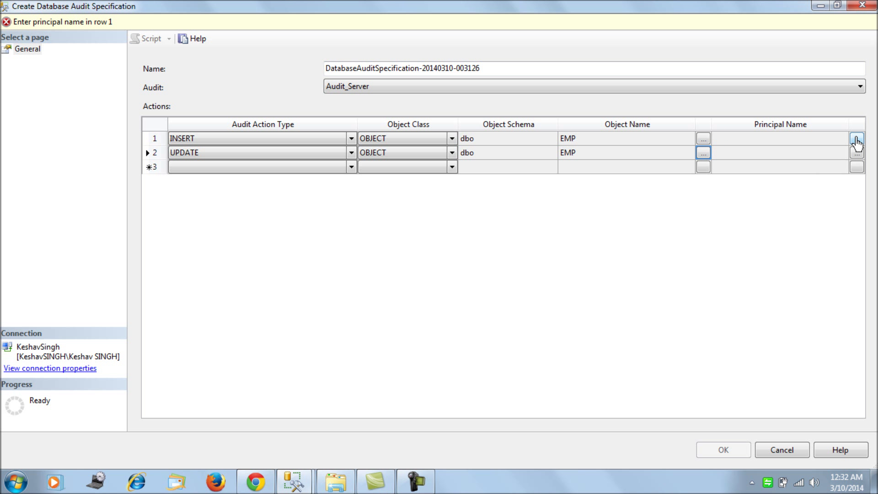
# Step: Set dbo as the principal for the INSERT action
pyautogui.click(856, 138)
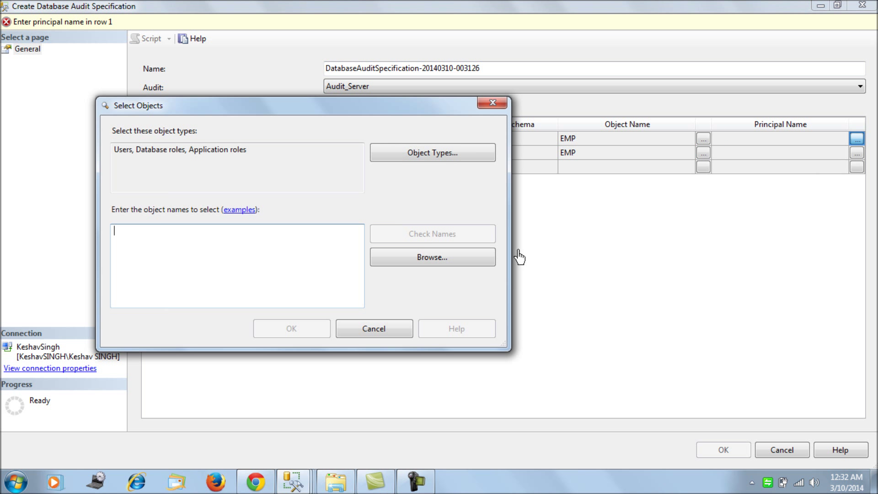
pyautogui.write('dbo')
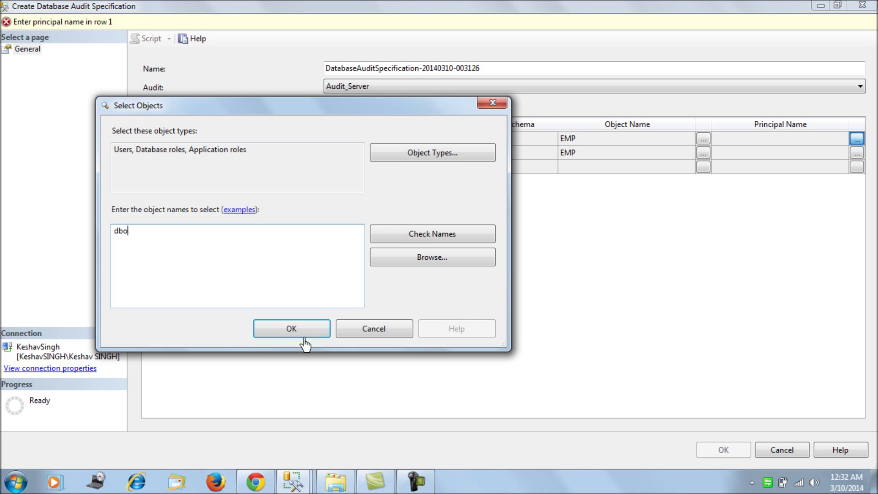
pyautogui.click(291, 329)
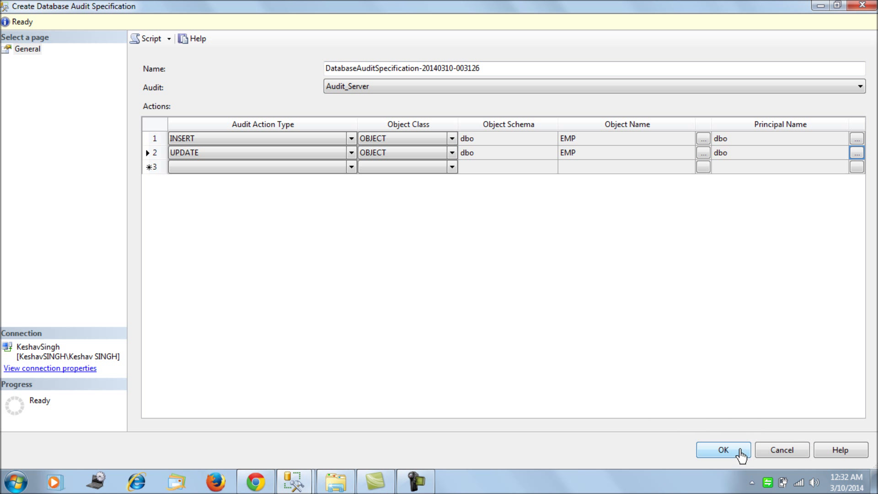
# Step: Create the database audit specification for TranData
pyautogui.click(723, 450)
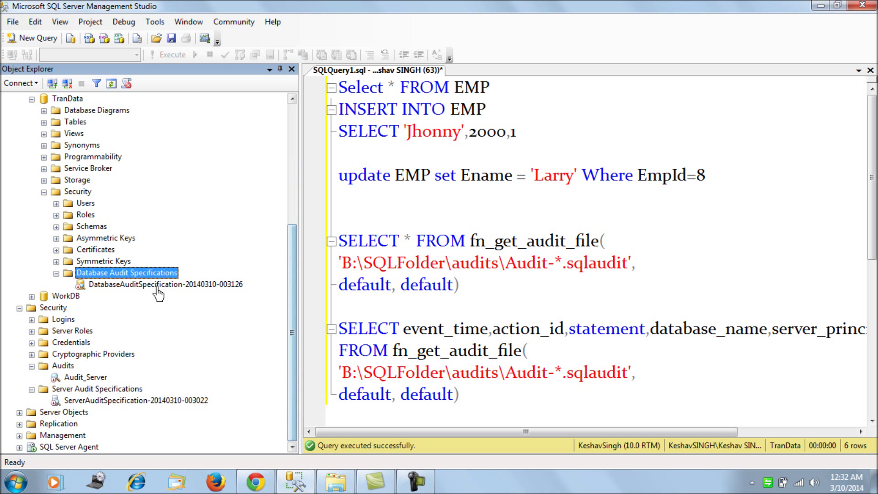
pyautogui.click(136, 400)
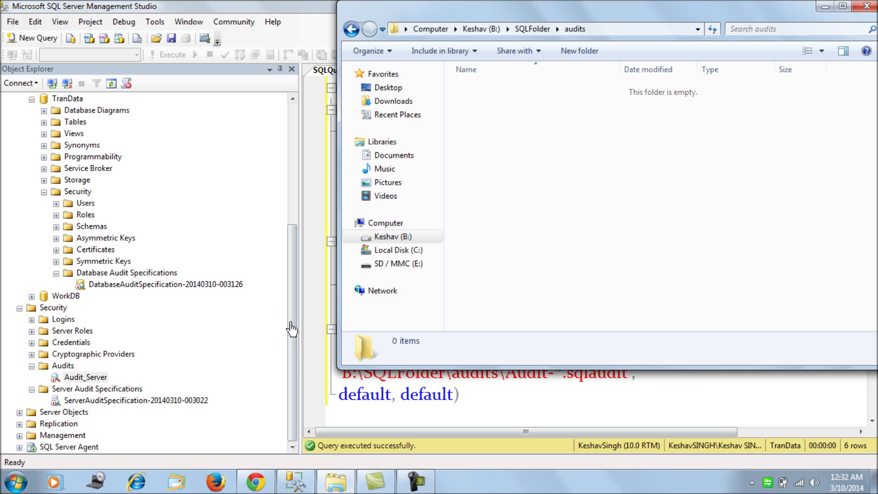
pyautogui.moveTo(551, 163)
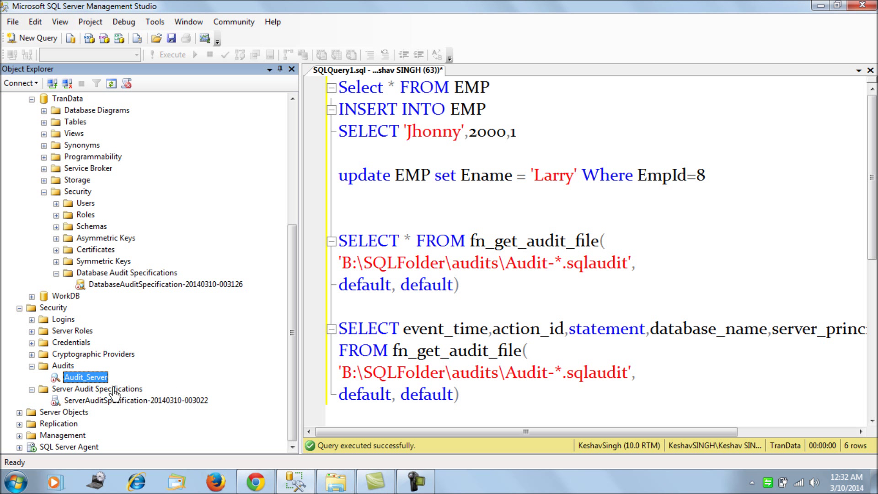
# Step: Enable the server audit specification and TranData's database audit specification
pyautogui.rightClick(153, 284)
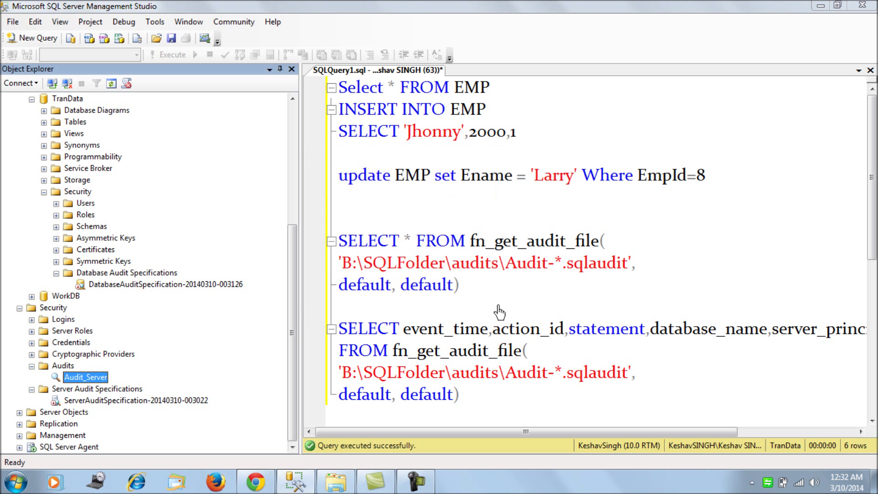
pyautogui.rightClick(134, 399)
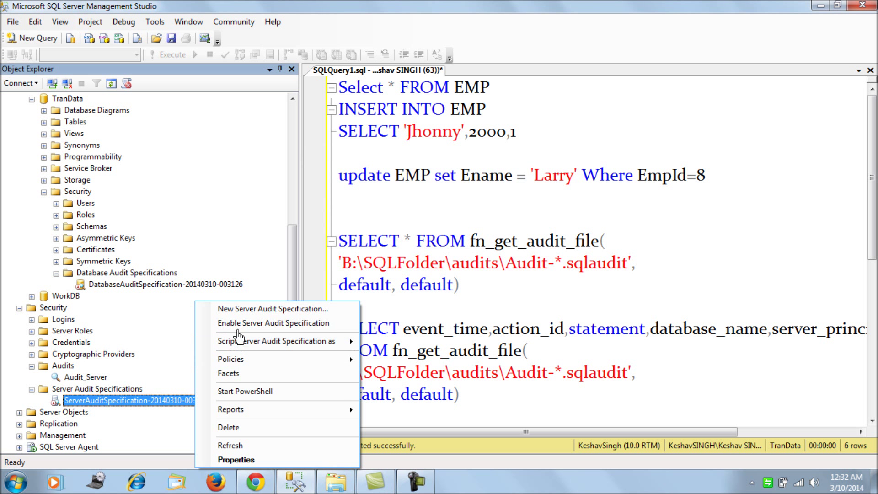
pyautogui.click(272, 322)
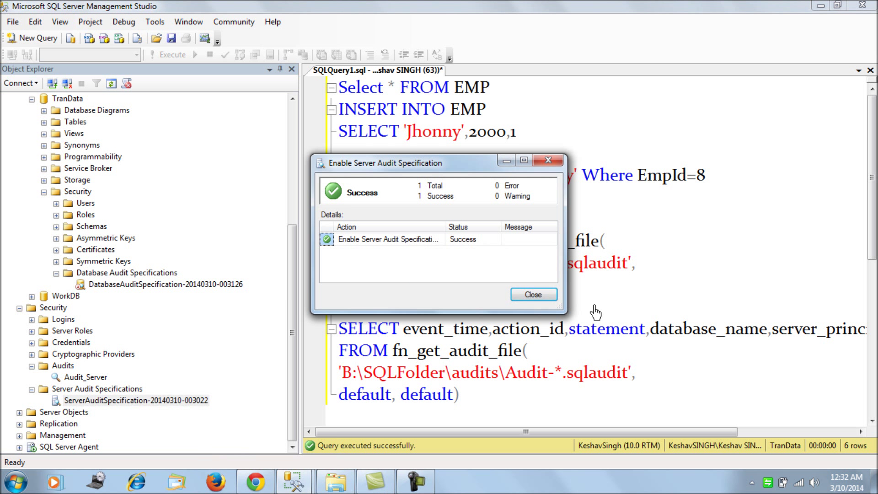
pyautogui.rightClick(136, 284)
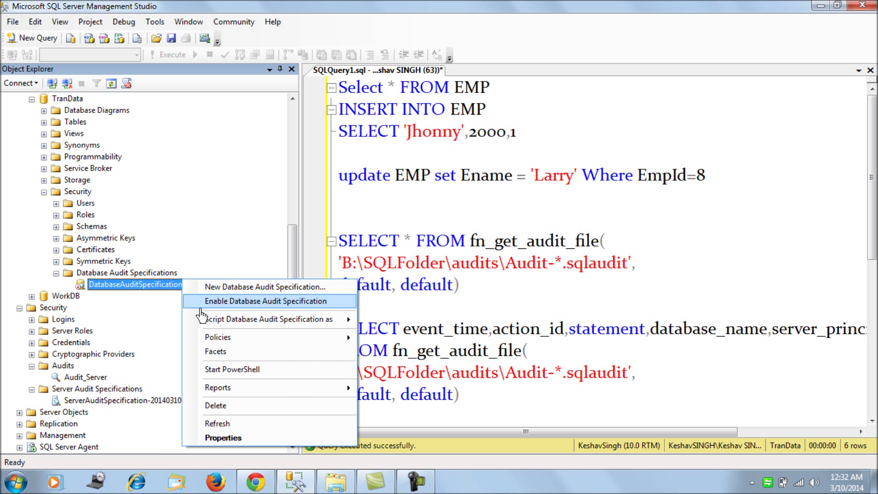
pyautogui.click(263, 301)
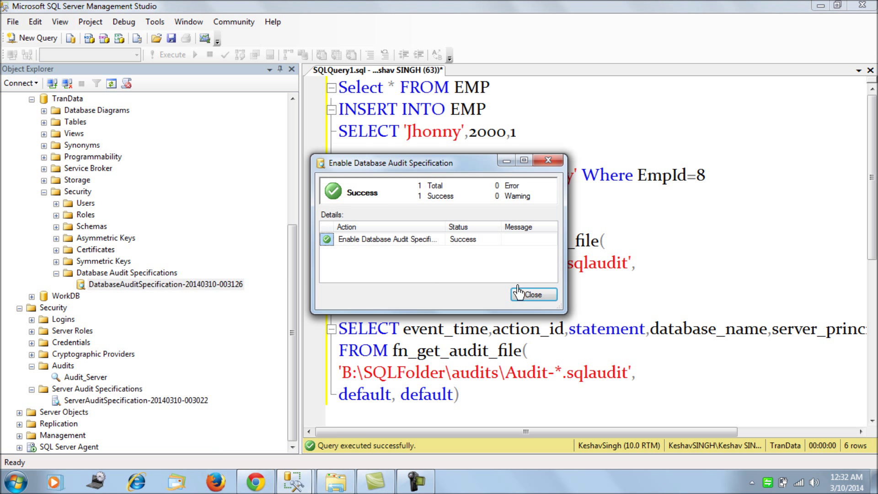
pyautogui.click(533, 294)
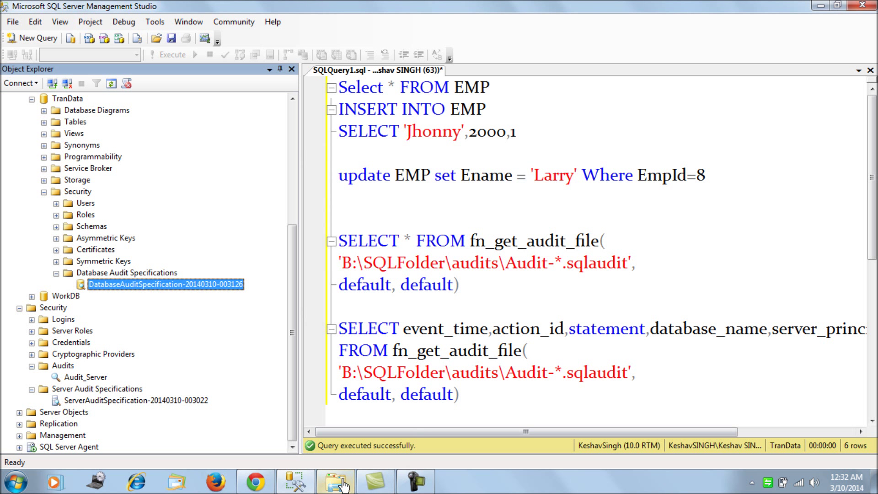
# Step: Run the INSERT INTO EMP and UPDATE EMP (EmpId=9) statements in the query window
pyautogui.click(334, 481)
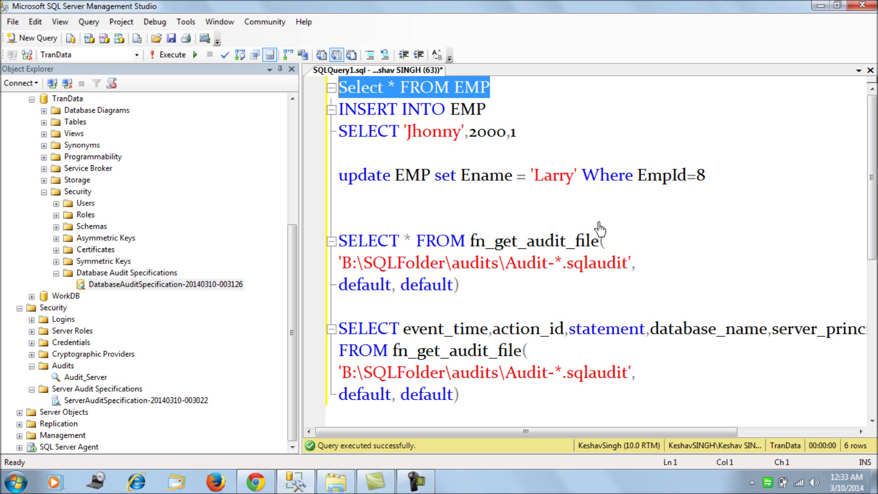
pyautogui.moveTo(567, 203)
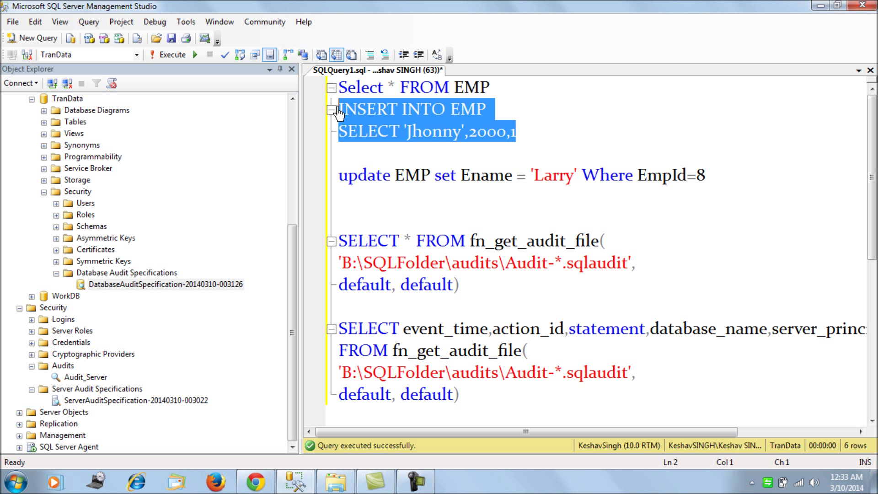
pyautogui.moveTo(694, 133)
pyautogui.write('9')
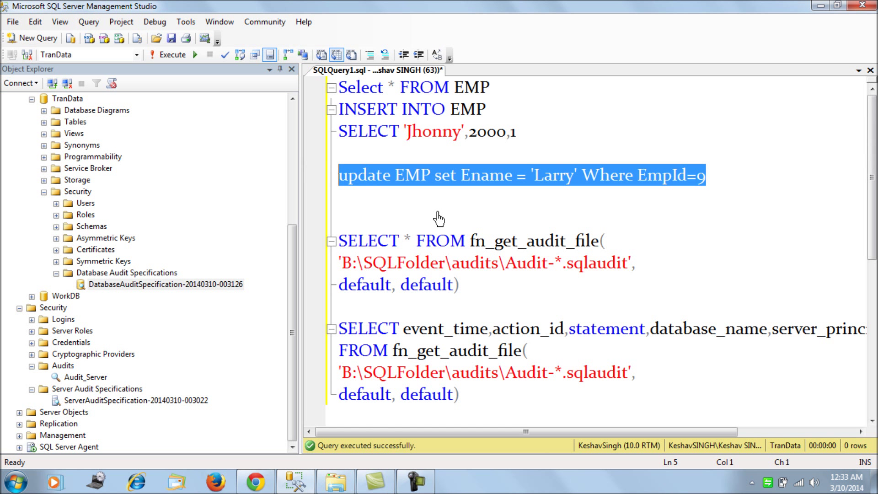
pyautogui.scroll(-3)
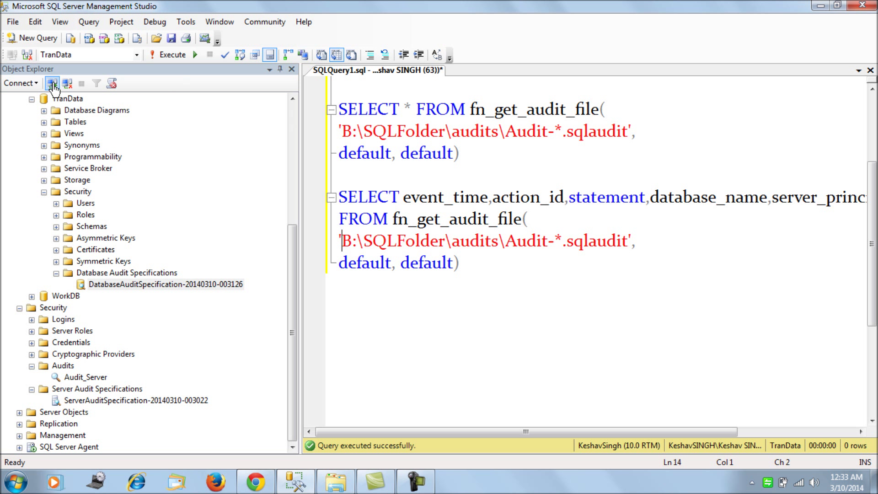
# Step: Attempt a SQL Server Authentication login as fake user Ronny and dismiss the login failure
pyautogui.click(53, 83)
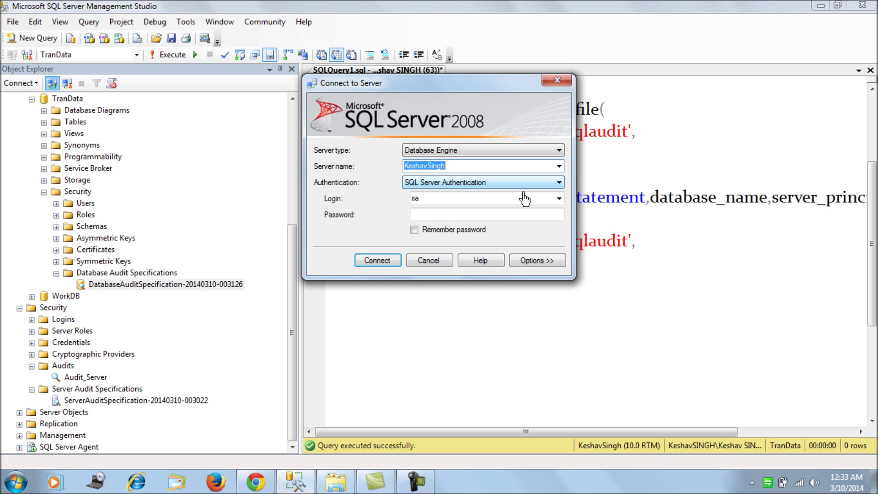
pyautogui.click(475, 199)
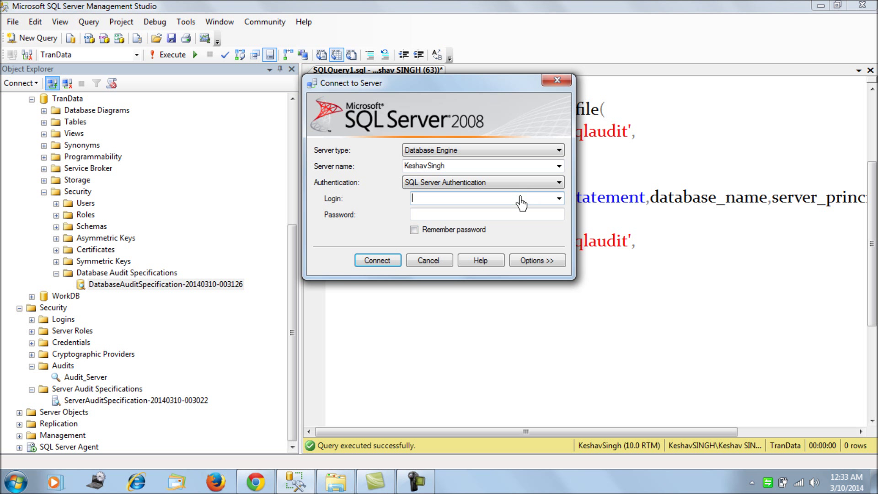
pyautogui.write('Ronny')
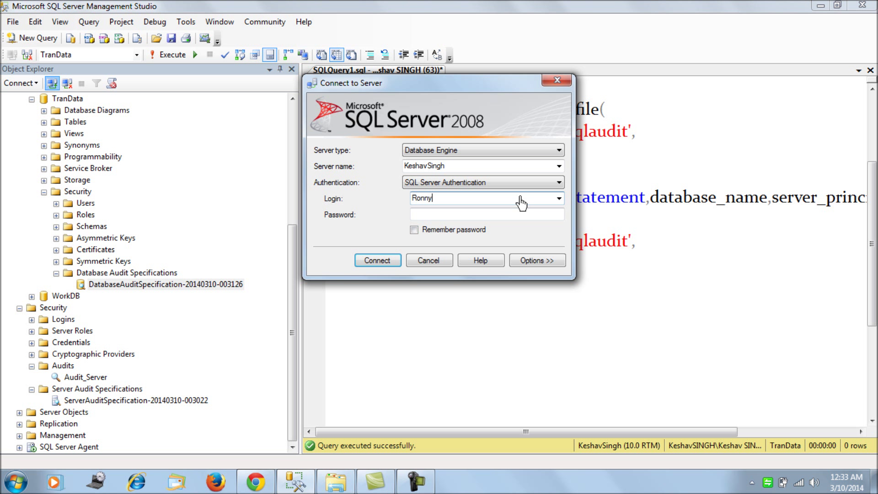
pyautogui.click(485, 214)
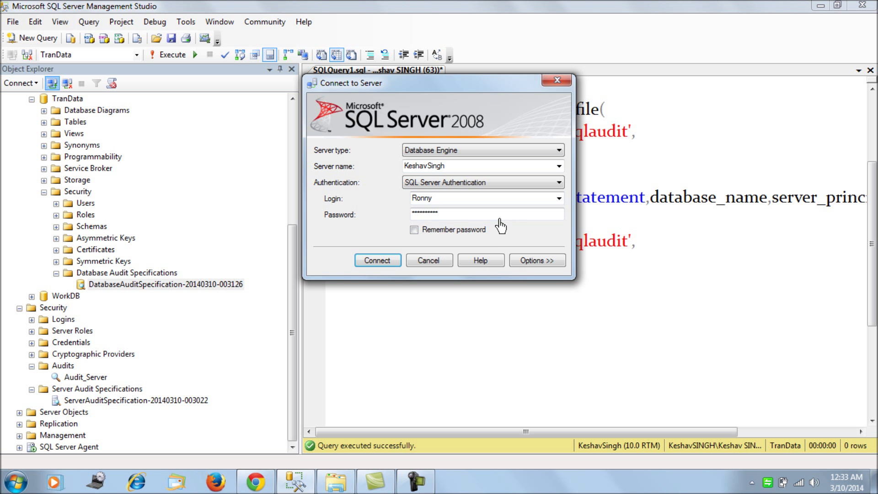
pyautogui.click(377, 260)
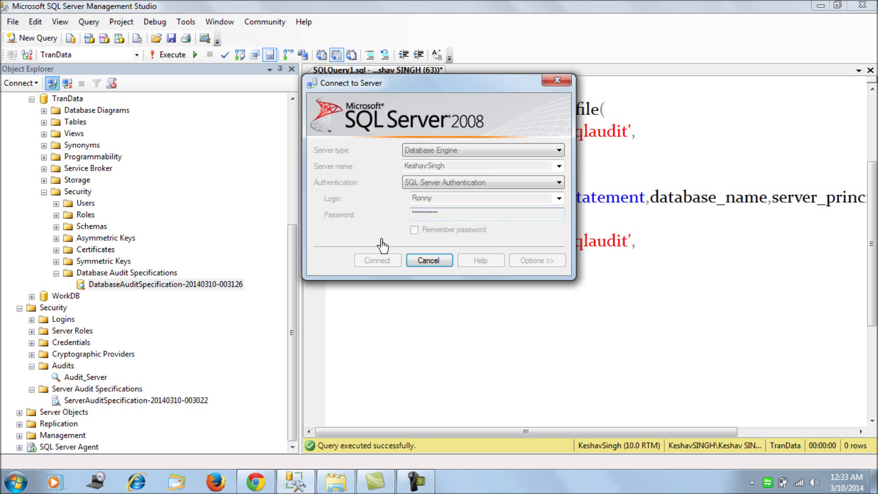
pyautogui.click(377, 260)
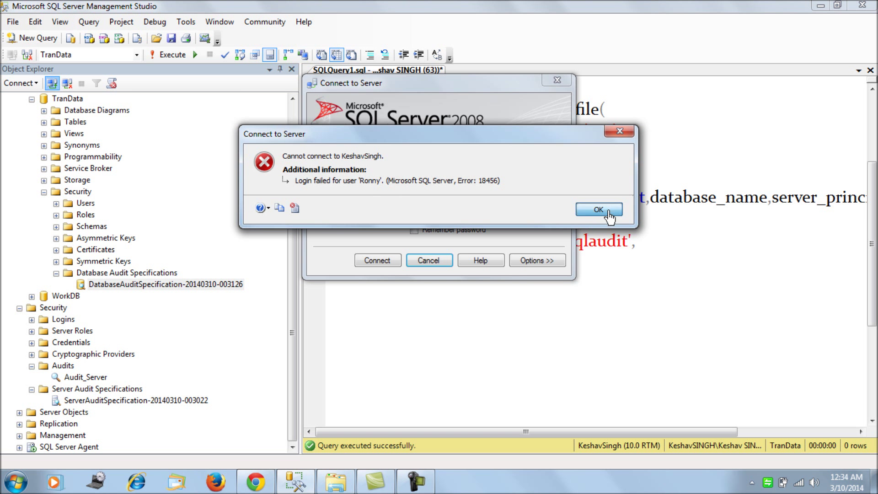
pyautogui.click(598, 209)
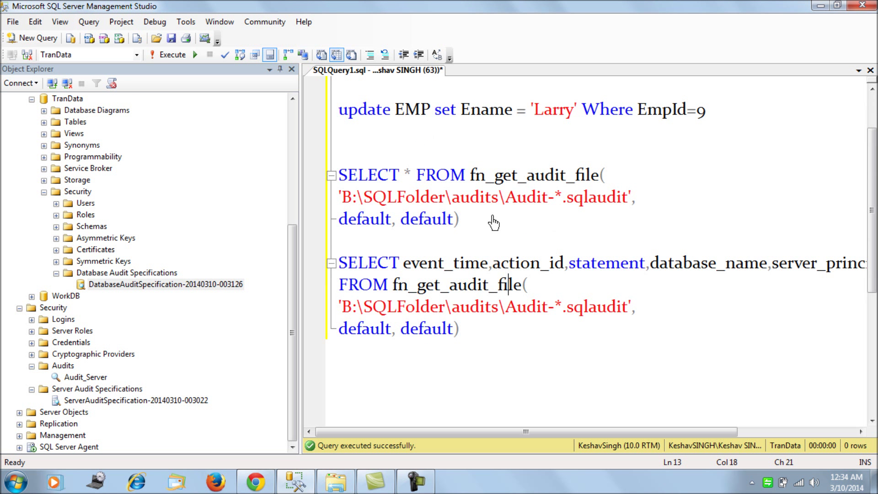
# Step: Run the first fn_get_audit_file query with Object Explorer hidden, hitting the bad file-pattern error
pyautogui.moveTo(339, 174); pyautogui.dragTo(457, 218)
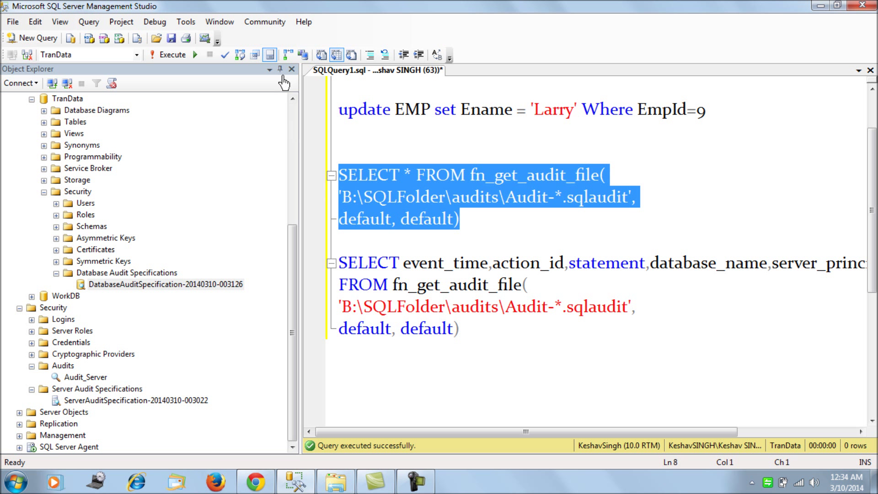
pyautogui.click(291, 68)
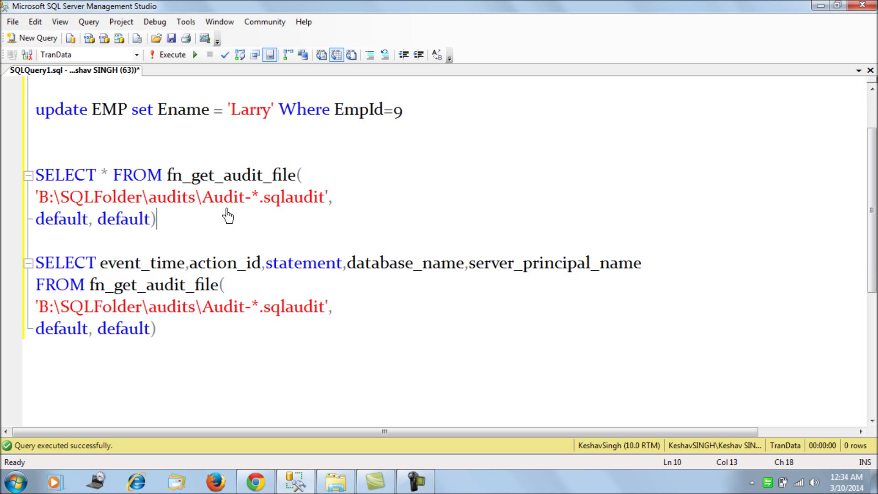
pyautogui.moveTo(42, 196); pyautogui.dragTo(202, 196)
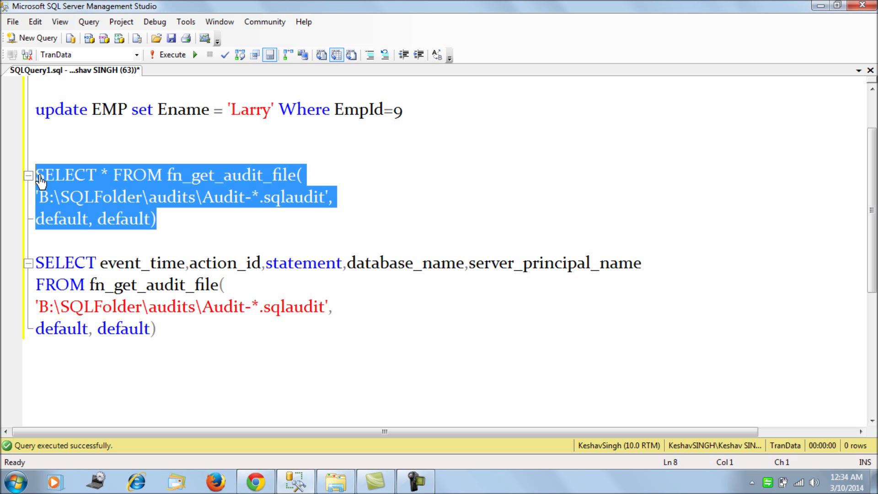
pyautogui.click(174, 54)
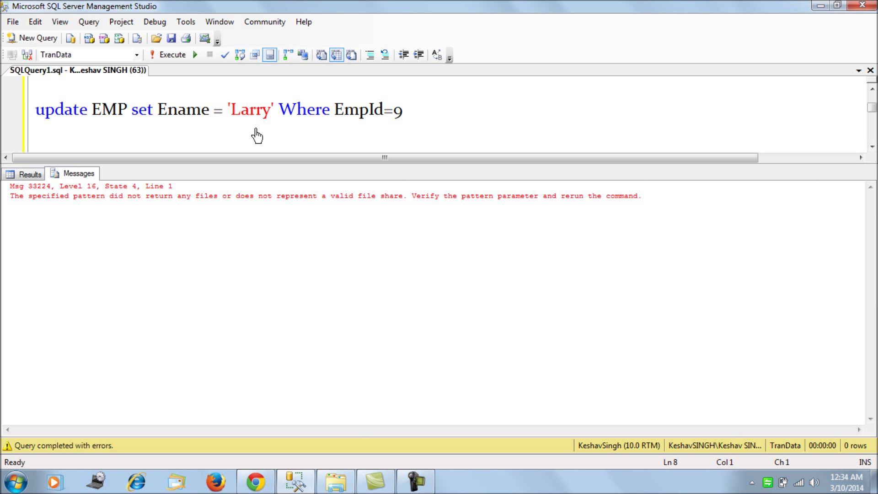
# Step: Correct the path to Audit_*.sqlaudit and rerun, returning the AUSC, IN, UP and LGIF events
pyautogui.click(30, 174)
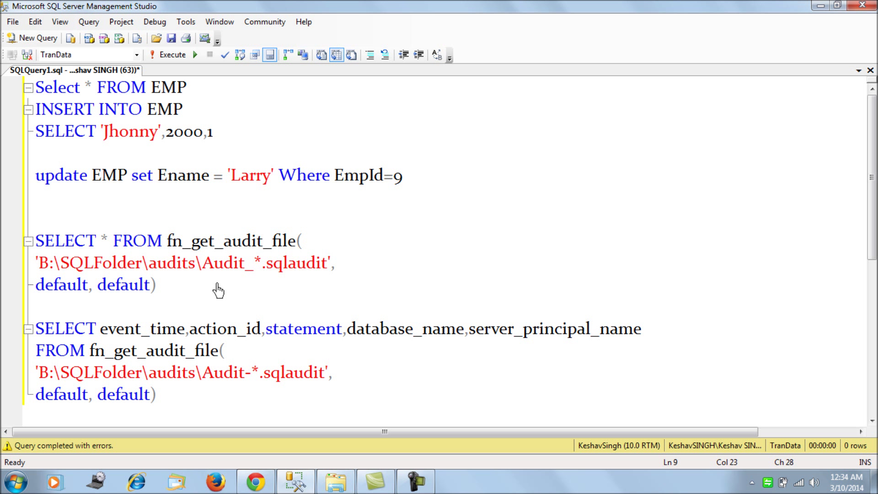
pyautogui.moveTo(36, 241); pyautogui.dragTo(158, 285)
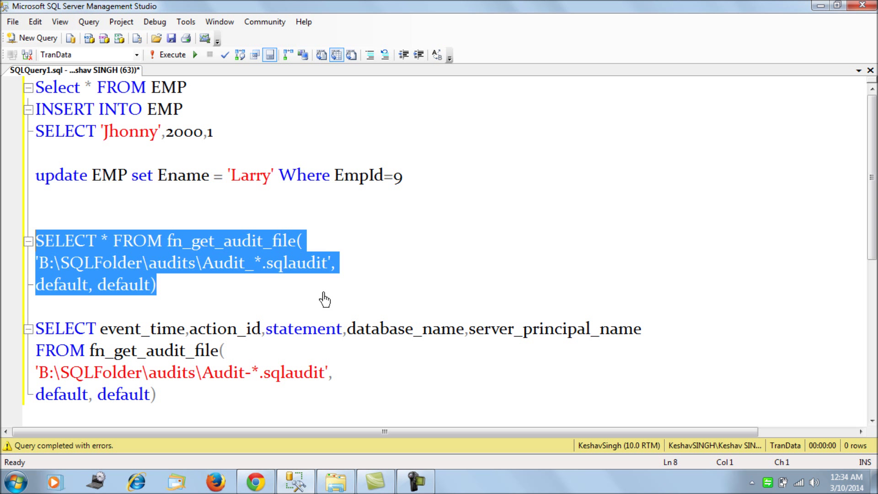
pyautogui.click(171, 54)
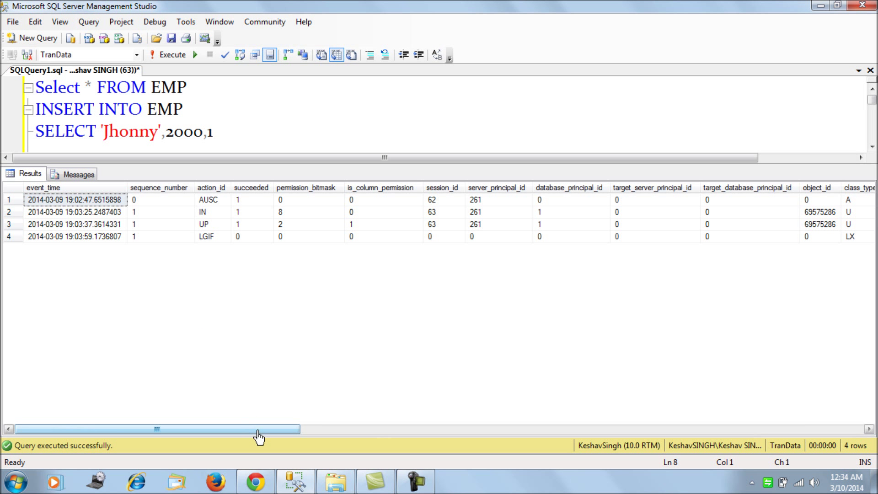
# Step: Change the column-specific query's path to Audit_*.sqlaudit and select the whole query
pyautogui.moveTo(258, 429); pyautogui.dragTo(815, 429)
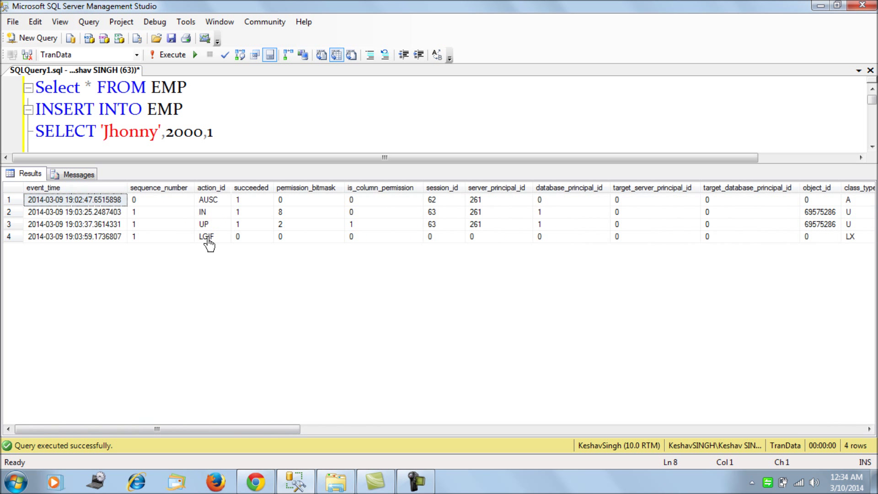
pyautogui.click(208, 236)
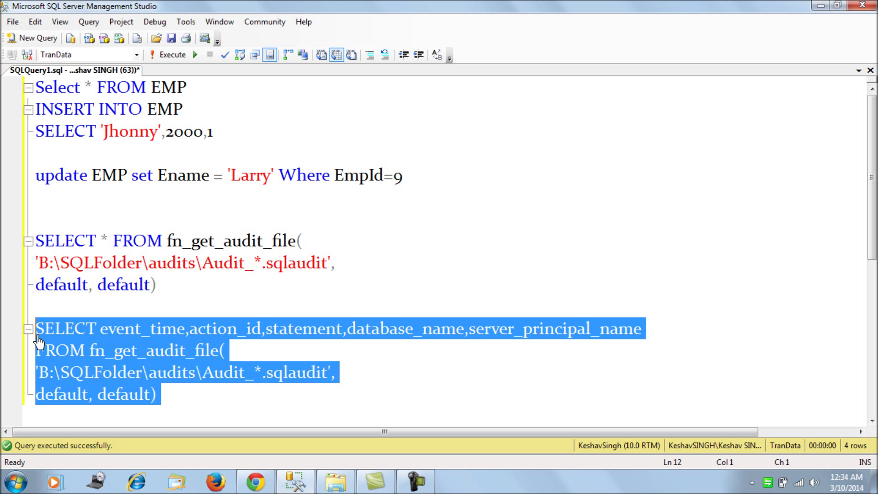
# Step: Run the column-specific query and check the event times of the failed-login and first rows
pyautogui.click(170, 54)
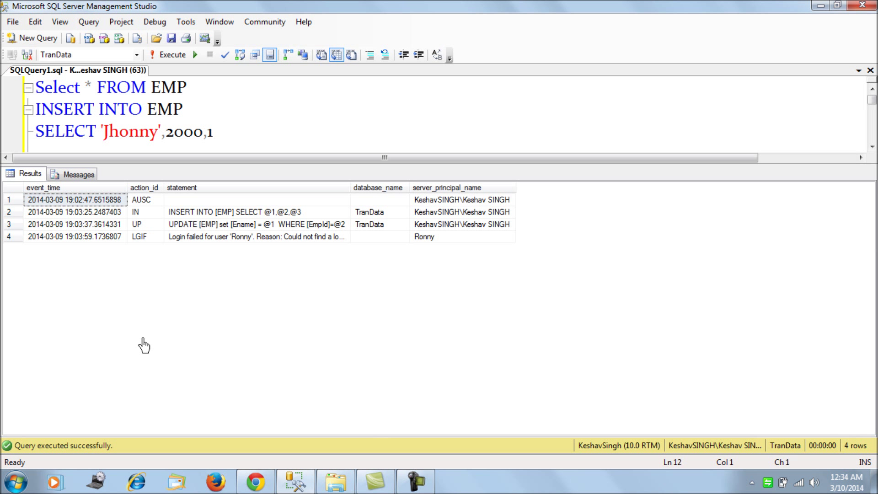
pyautogui.click(76, 236)
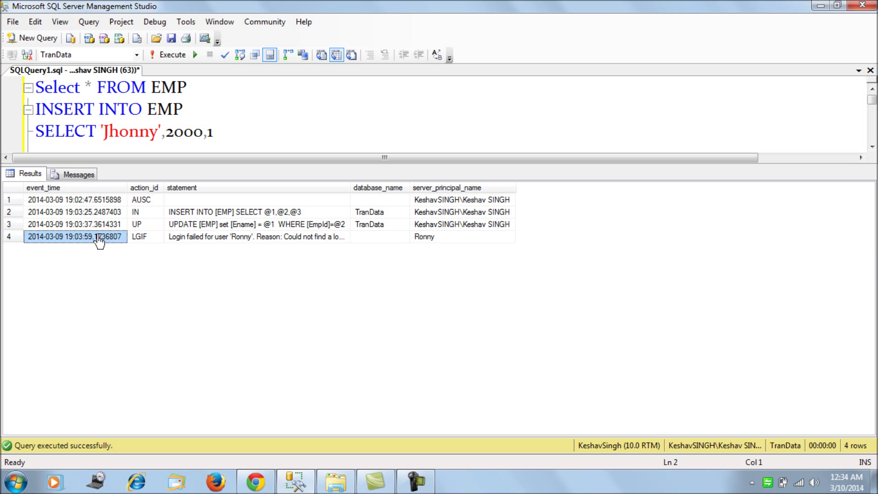
pyautogui.click(73, 199)
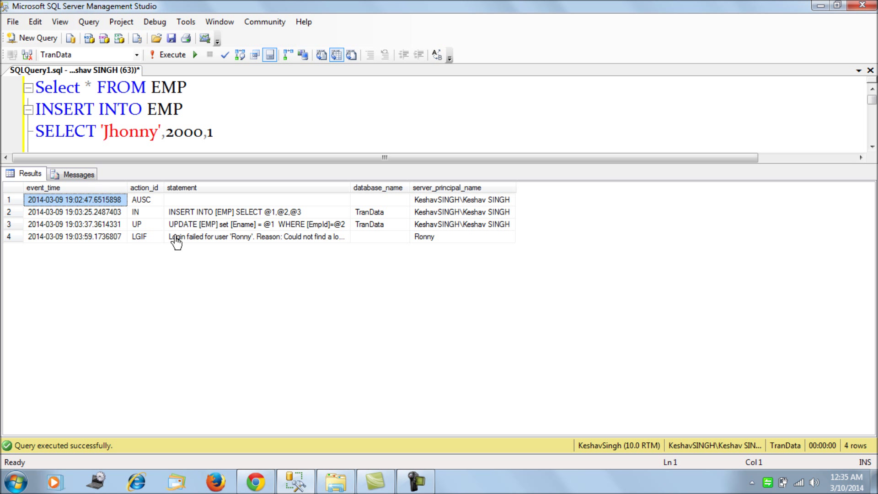
pyautogui.moveTo(380, 224)
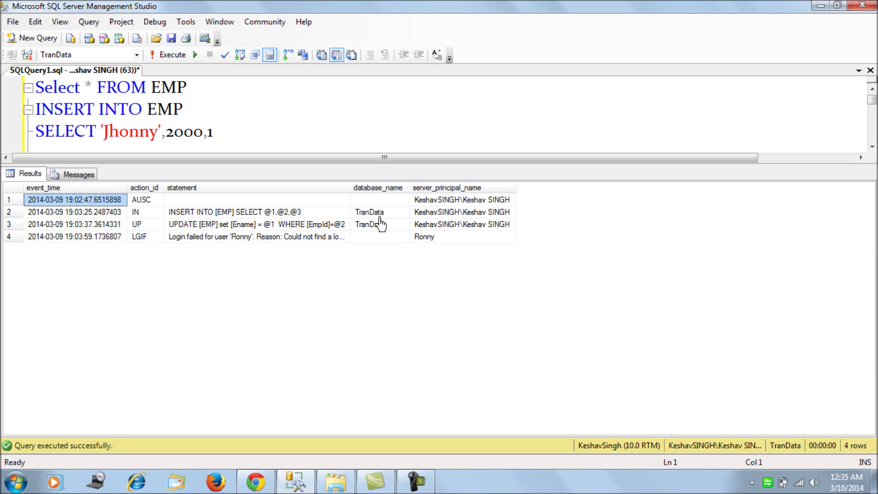
# Step: Read the INSERT and UPDATE statements and confirm the failed login used Ronny's principal
pyautogui.click(256, 211)
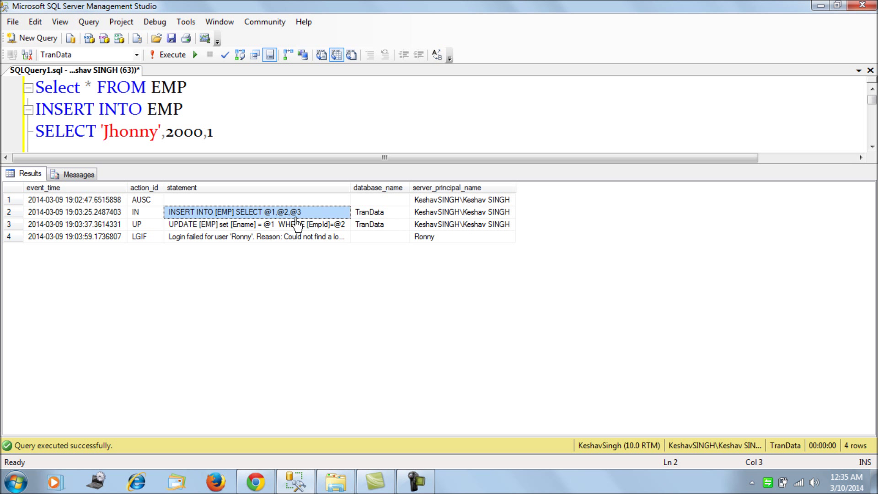
pyautogui.click(257, 224)
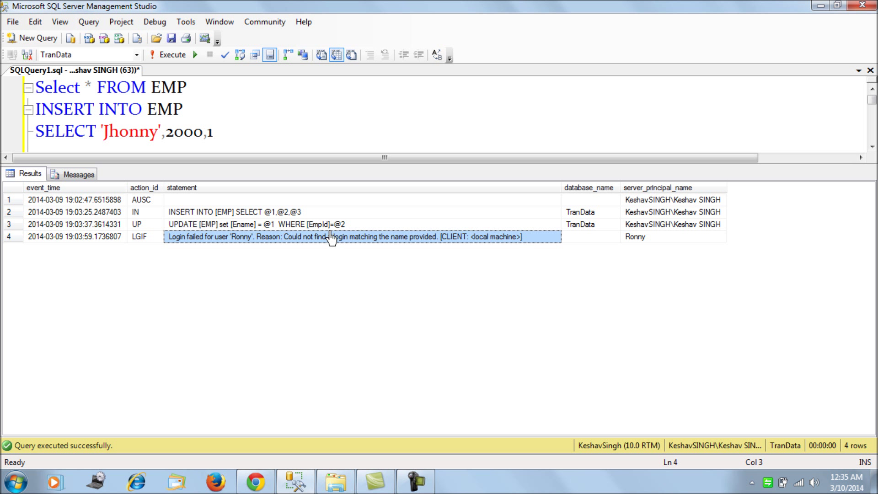
pyautogui.click(641, 236)
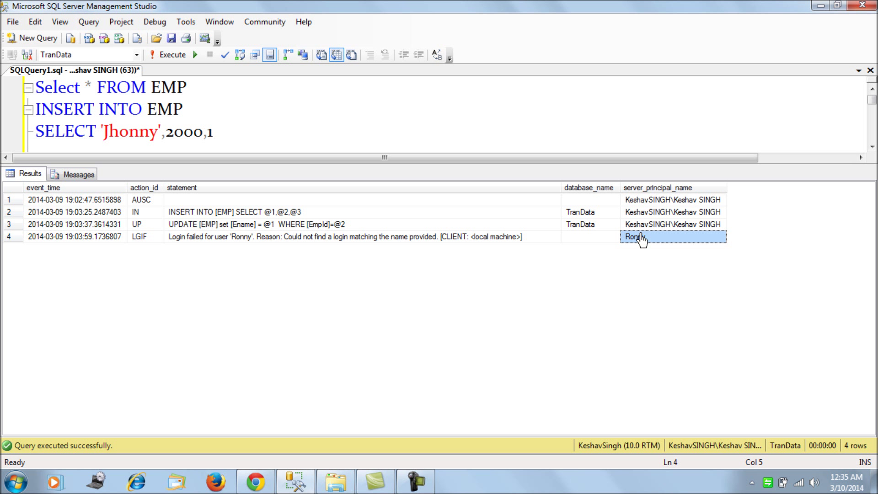
pyautogui.moveTo(460, 137)
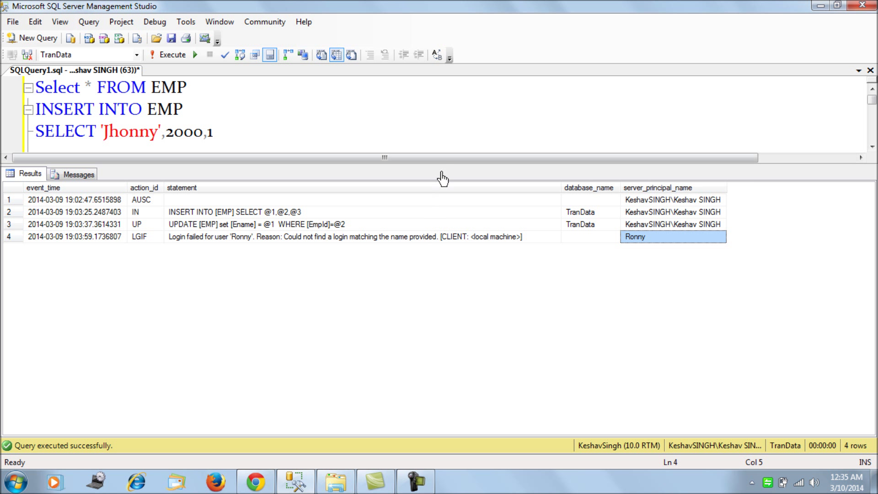
pyautogui.moveTo(453, 150)
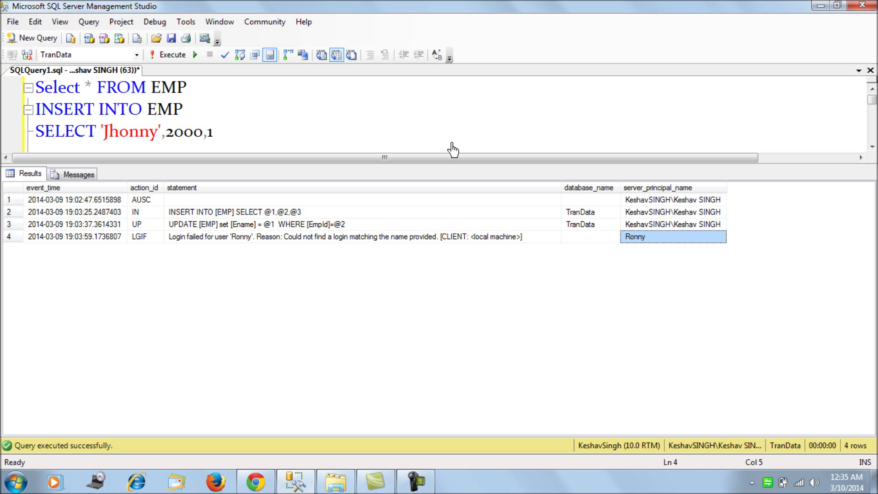